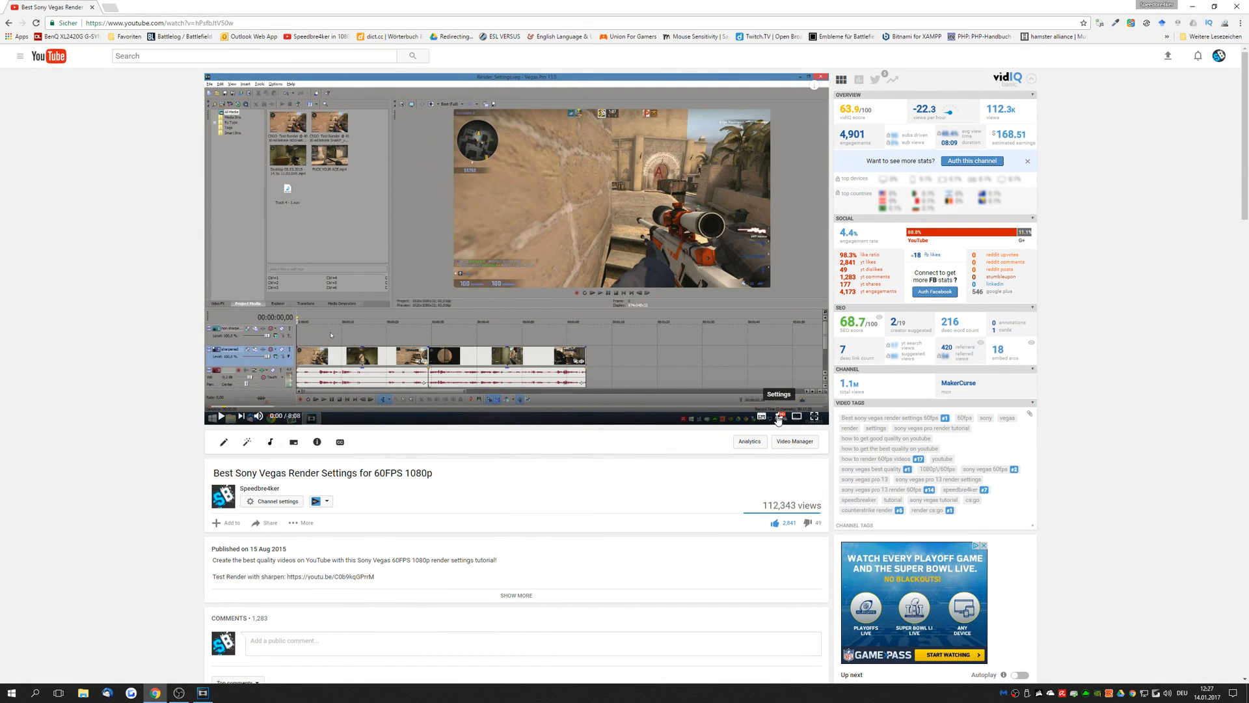
Review Project Properties (2560×1440, 60 fps) and the clip's Properties, cancelling both dialogs
left_click(778, 416)
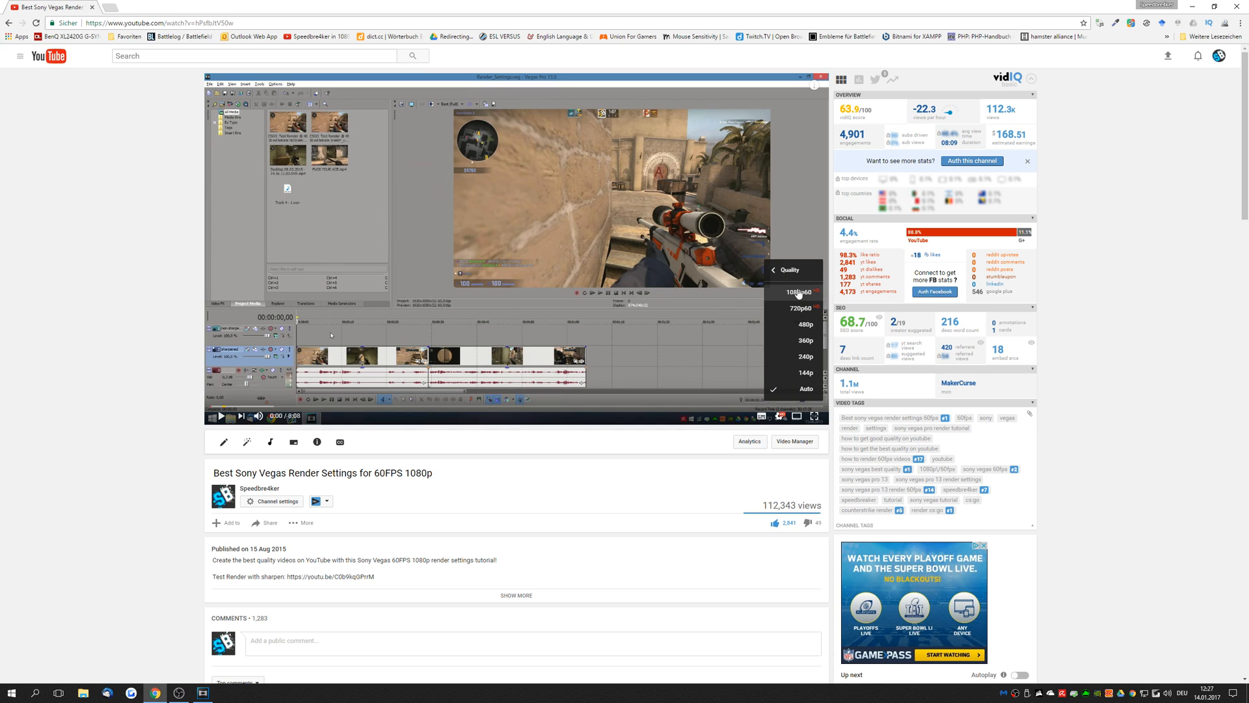
mouse_move(811, 295)
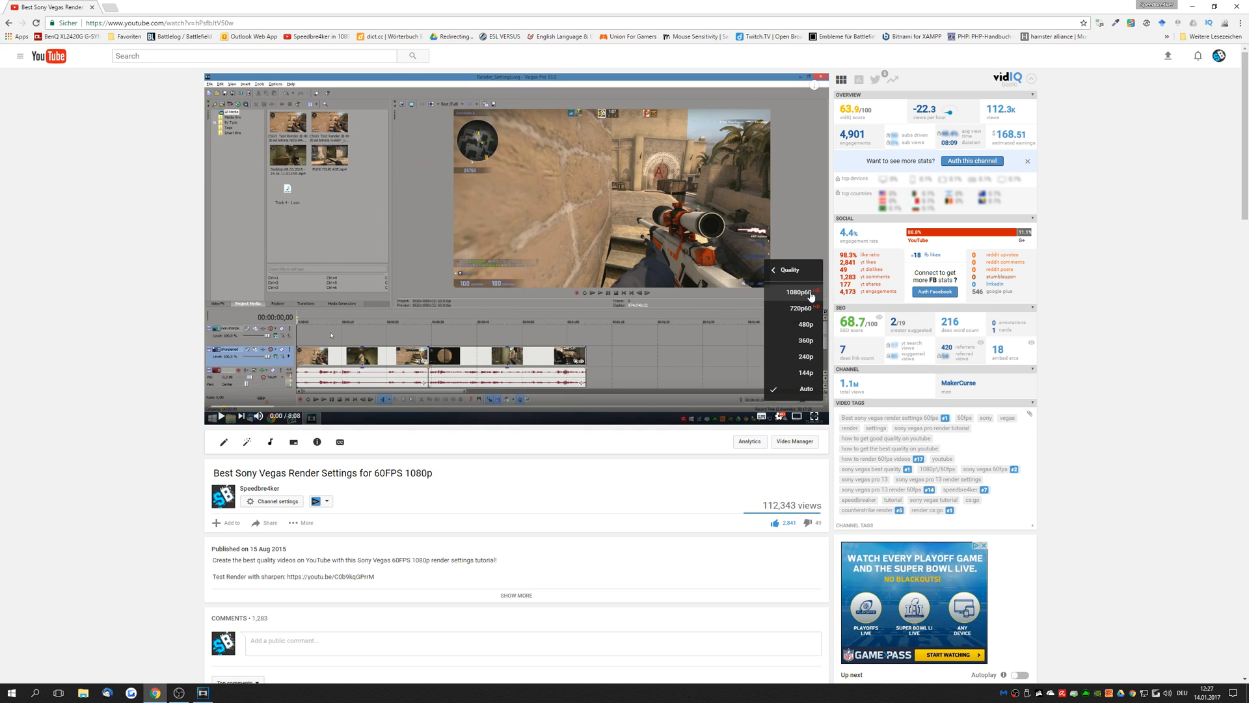
mouse_move(799, 246)
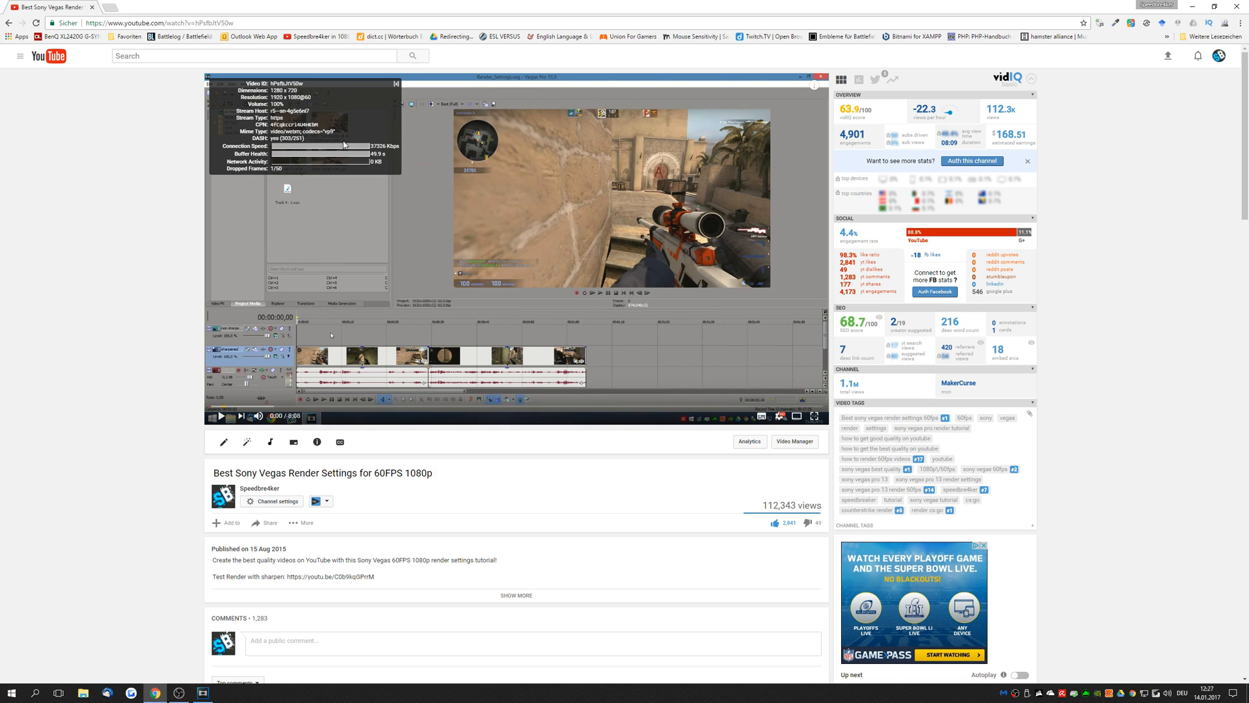
left_click(396, 83)
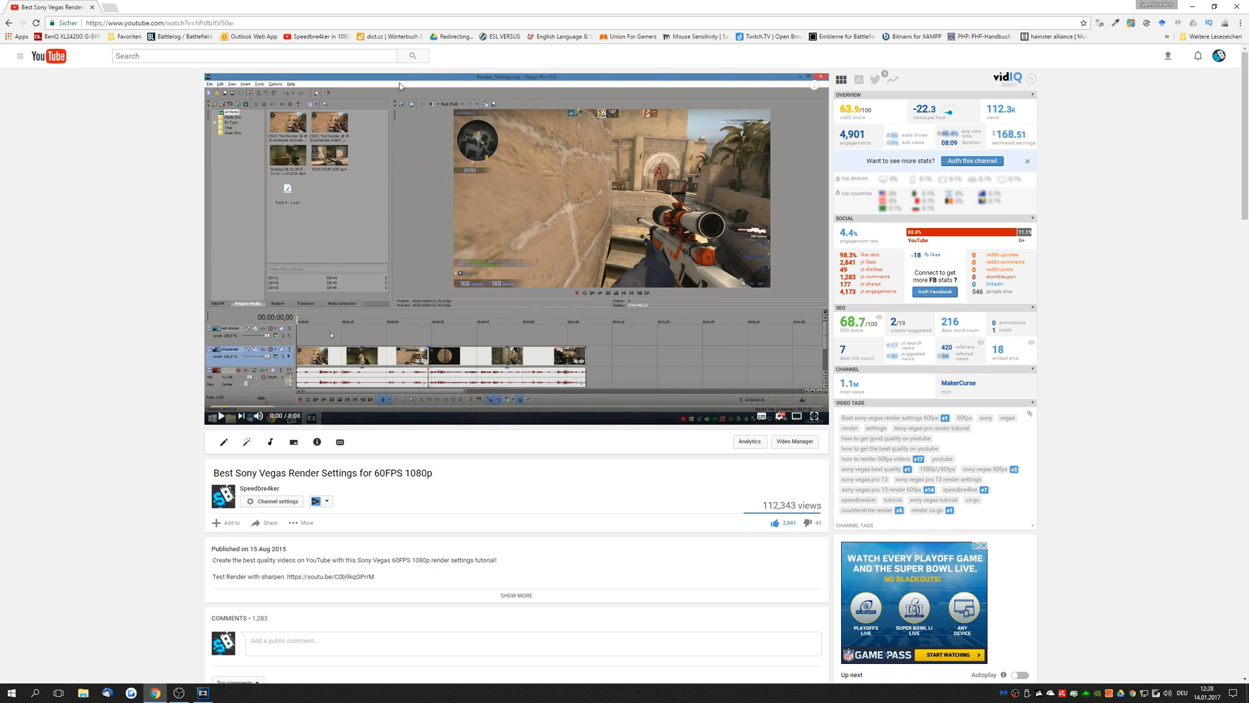
mouse_move(777, 508)
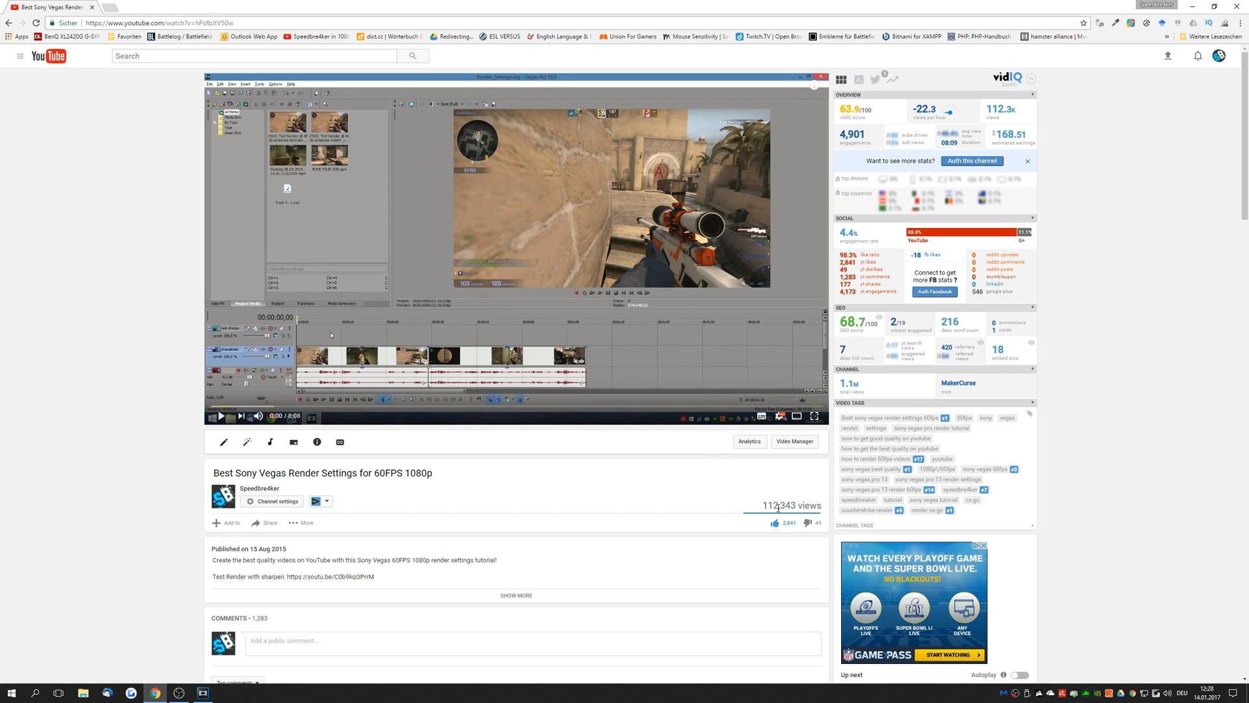
double_click(779, 505)
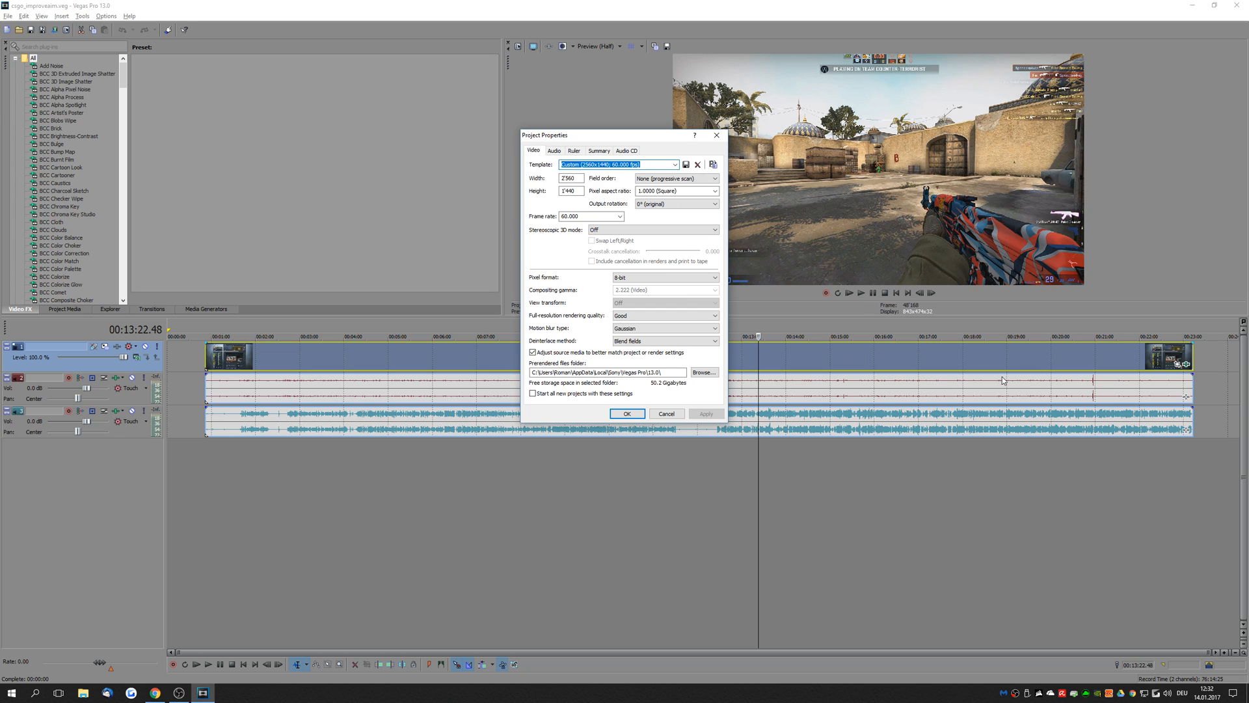
mouse_move(843, 364)
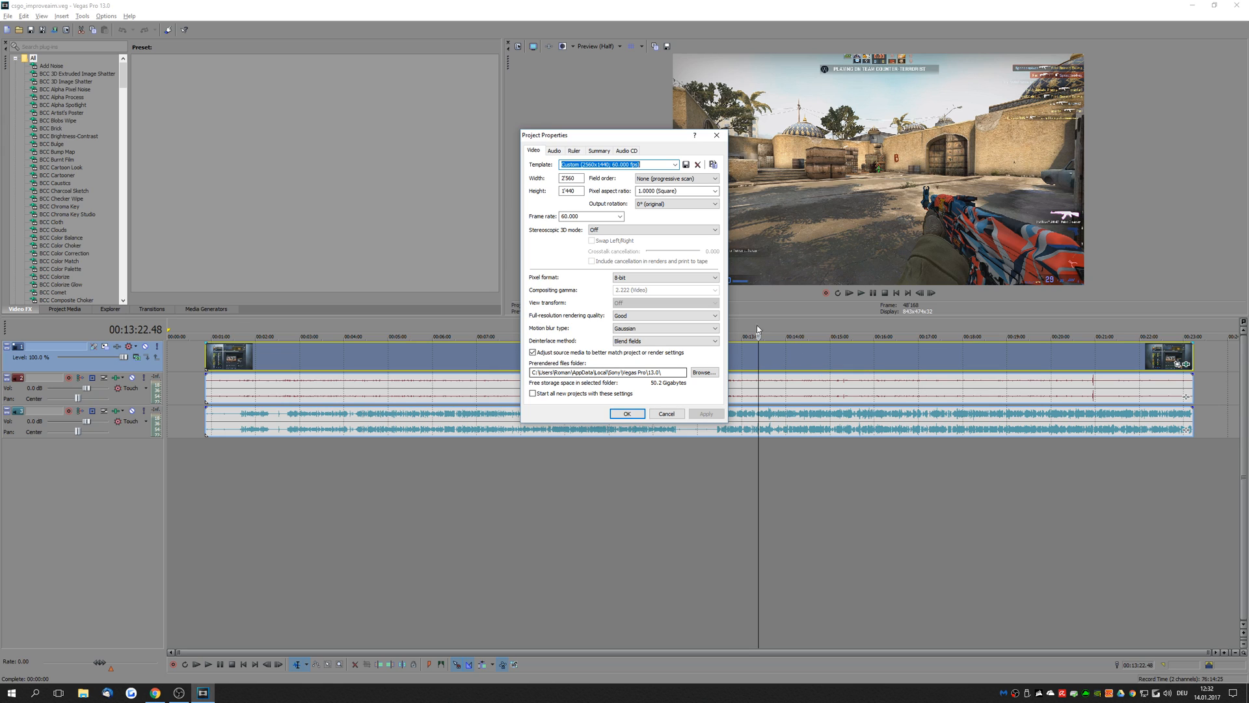
mouse_move(665, 415)
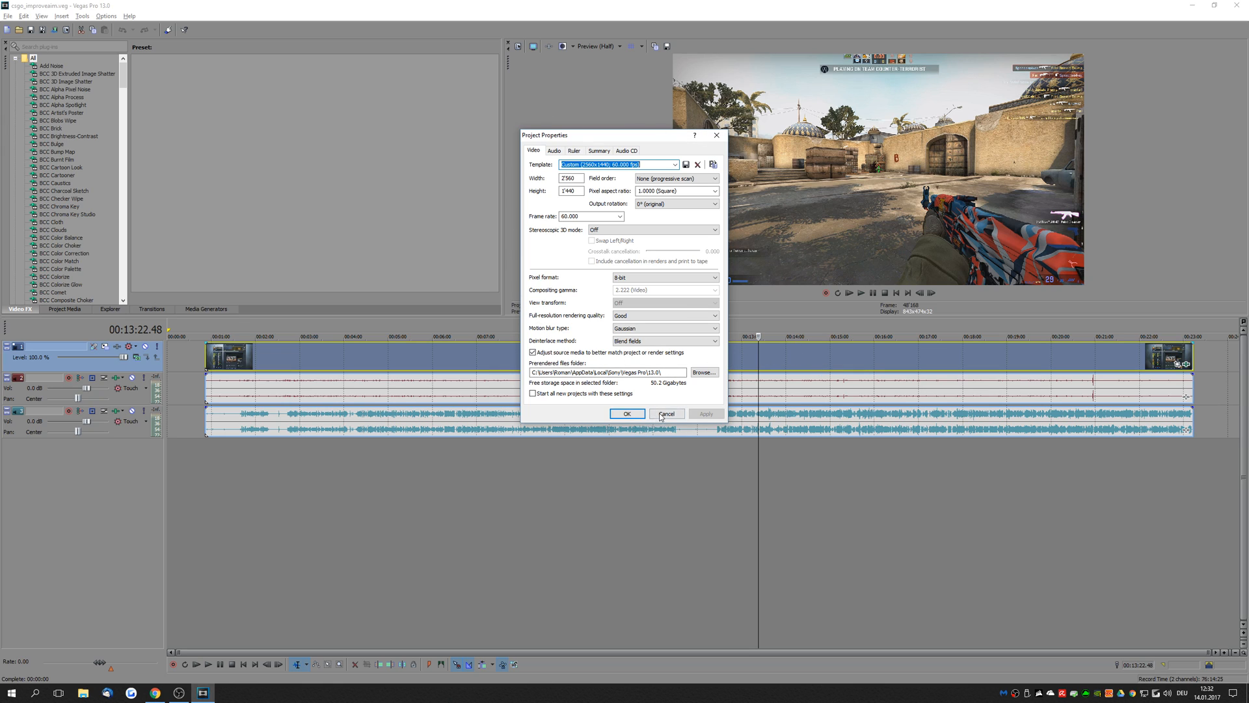
left_click(627, 414)
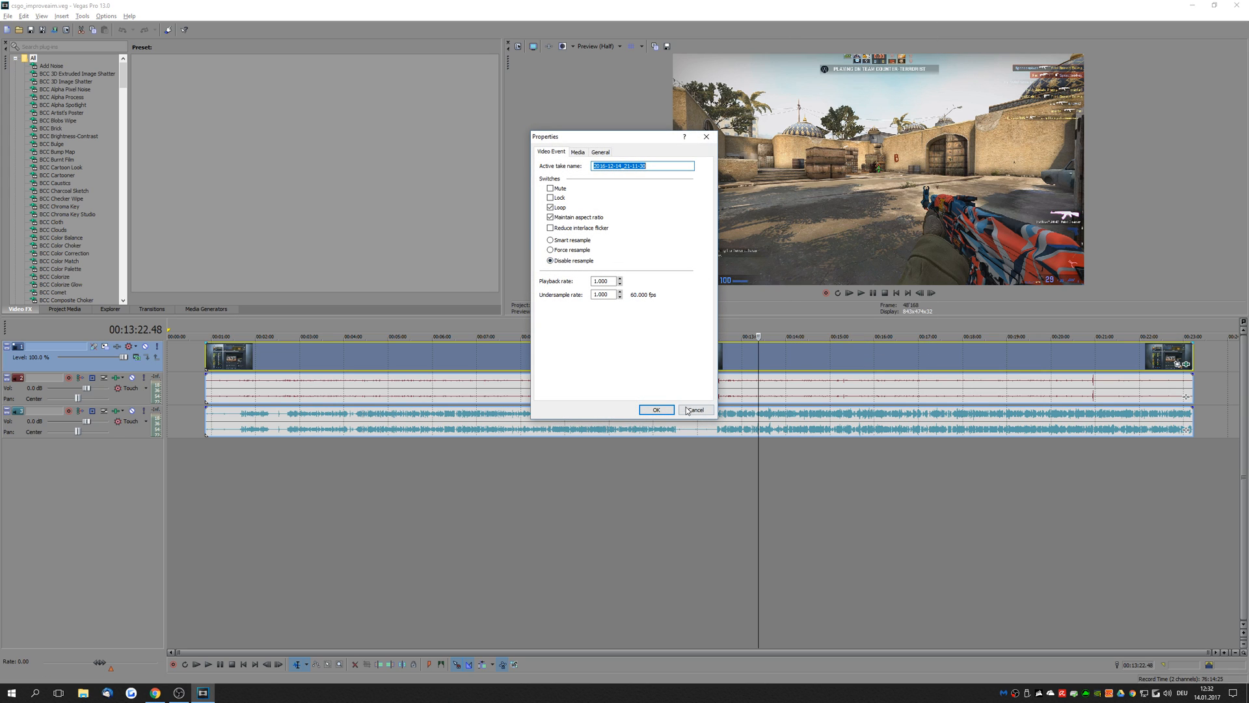
left_click(695, 410)
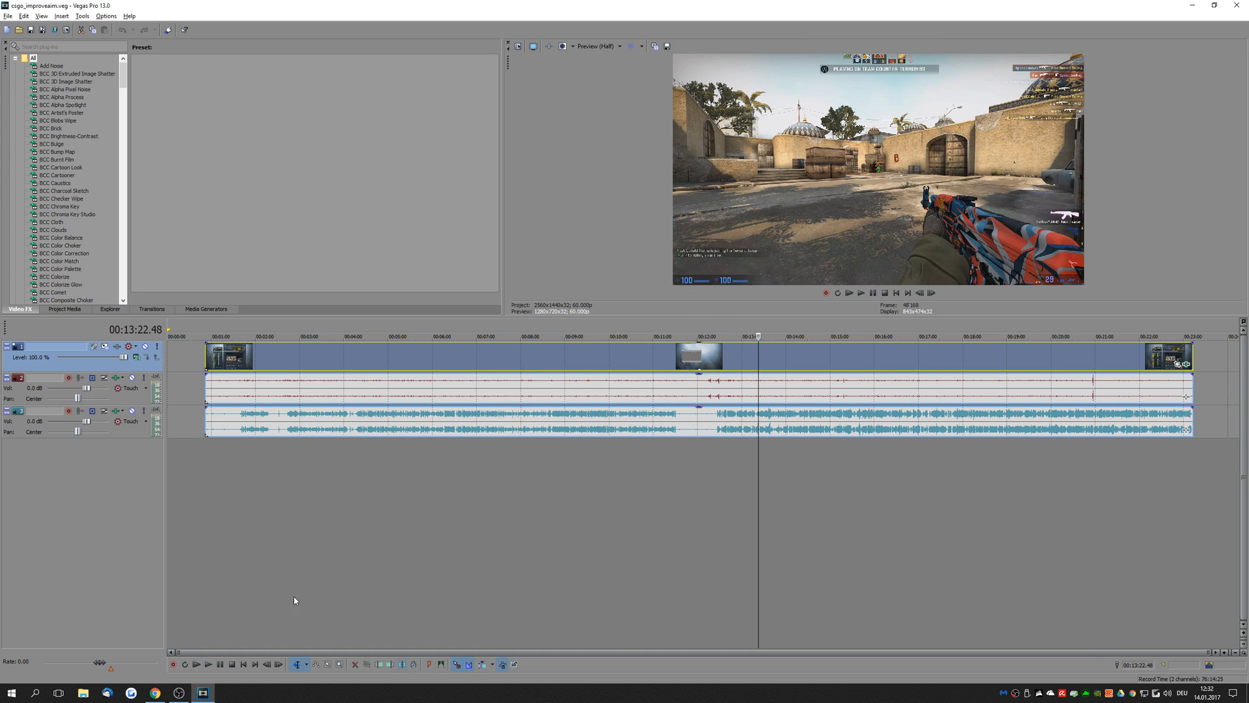
mouse_move(327, 663)
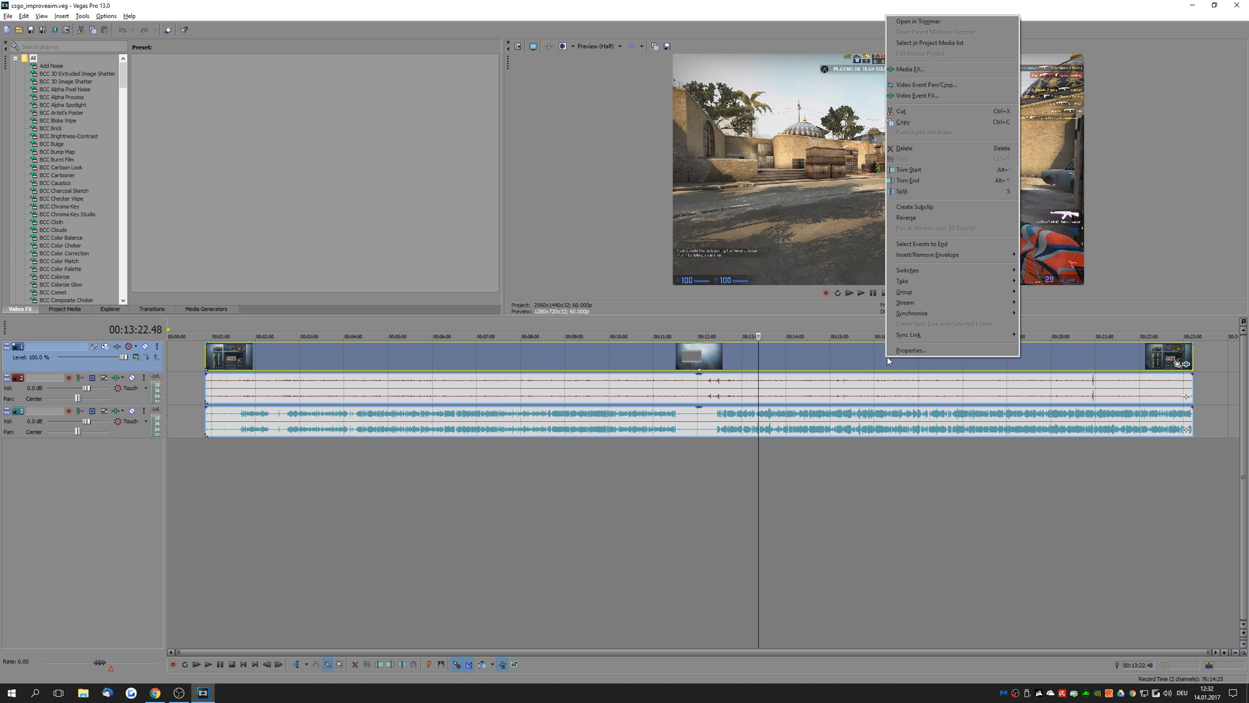
mouse_move(907, 270)
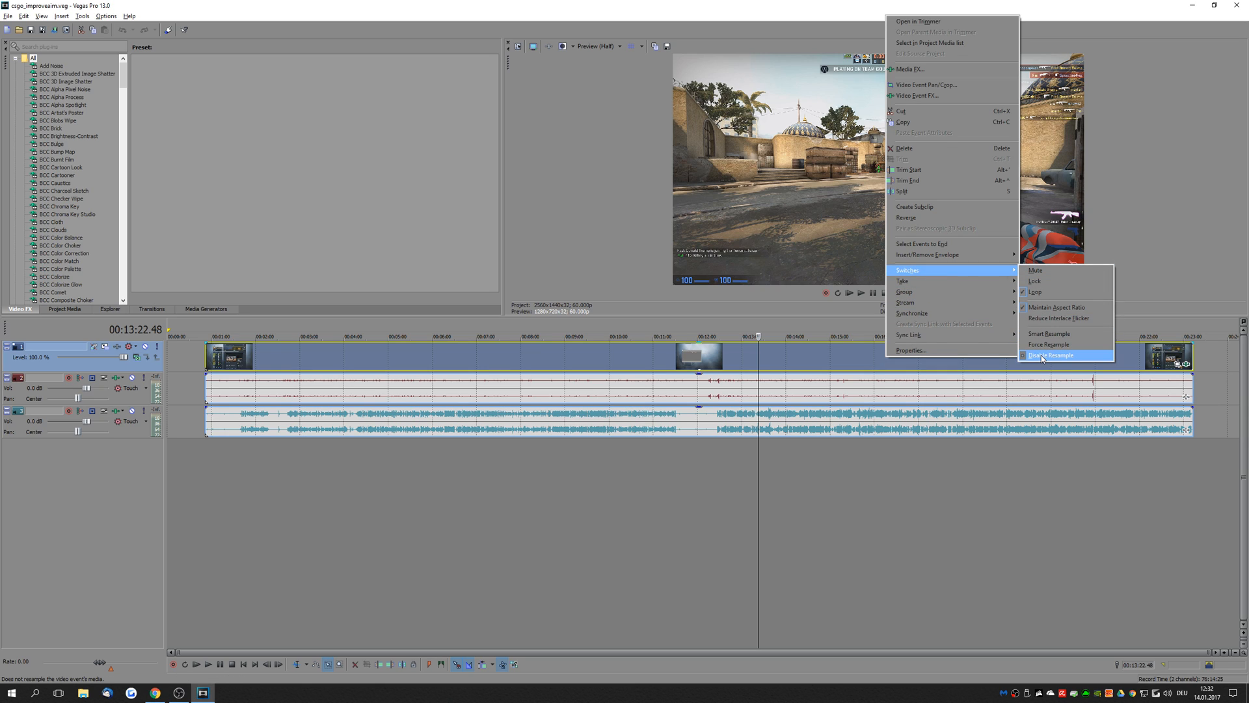
Set the gameplay clip's Resample switch to Disable Resample
left_click(1053, 354)
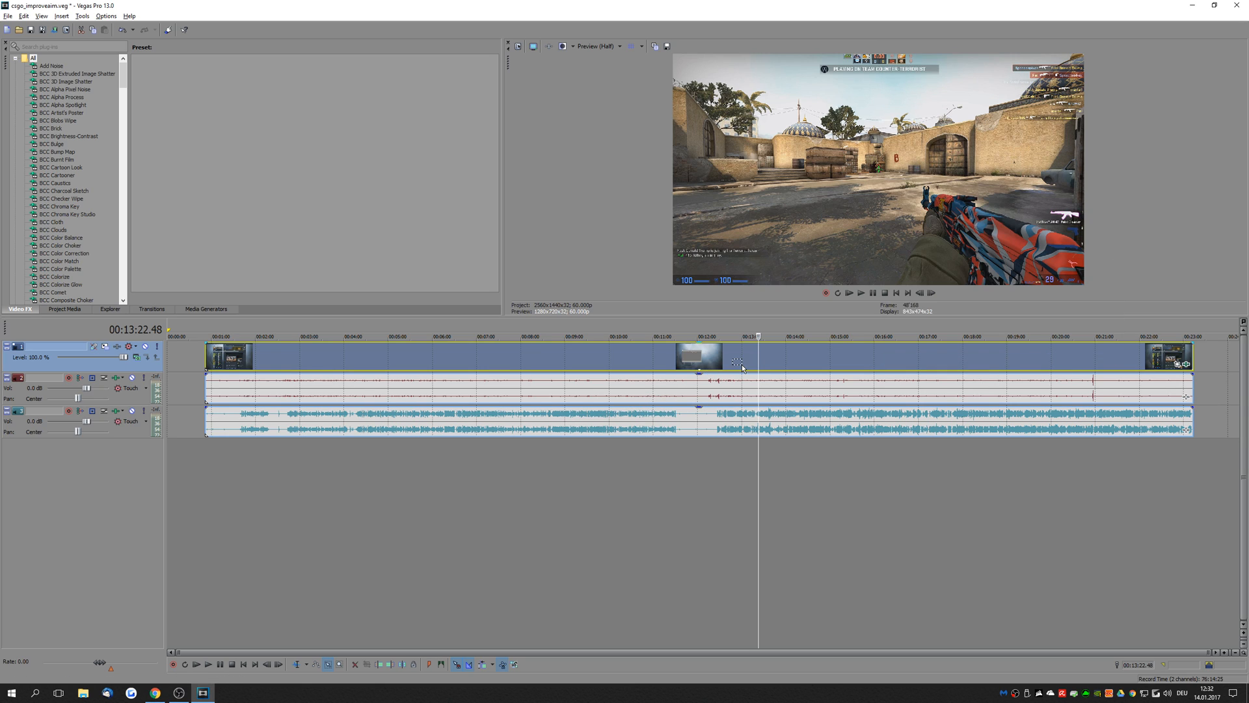
mouse_move(872, 141)
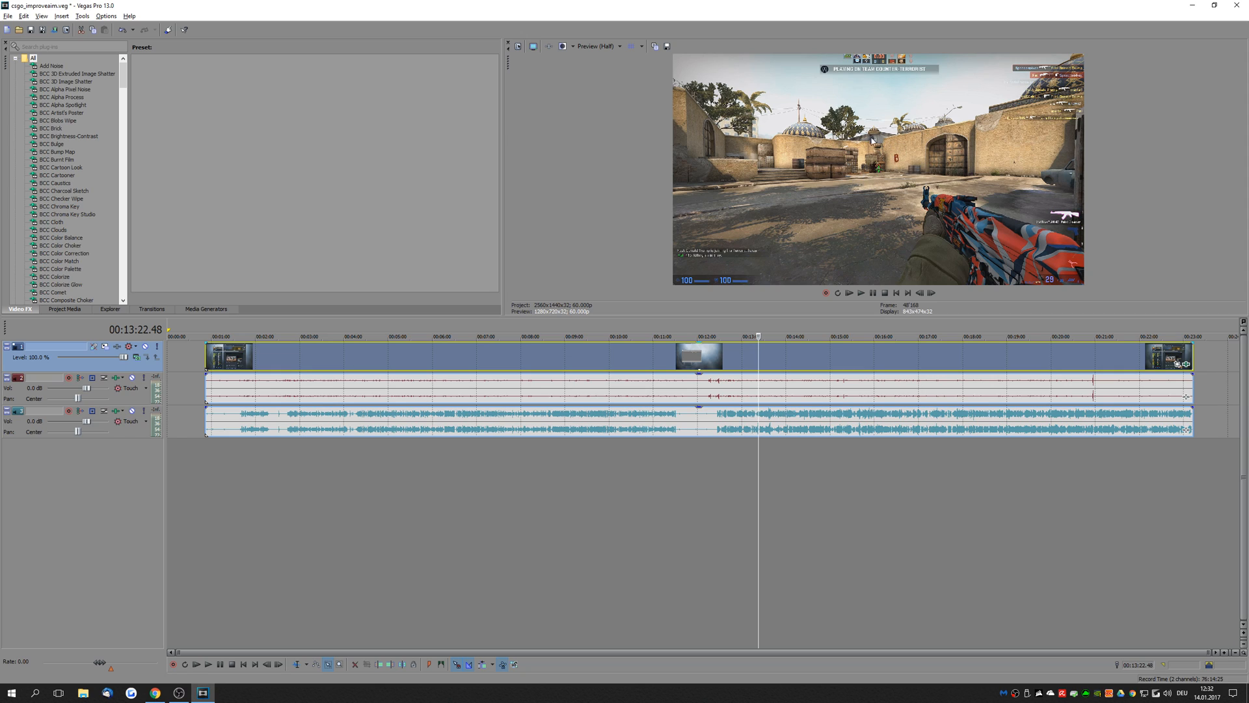
mouse_move(934, 182)
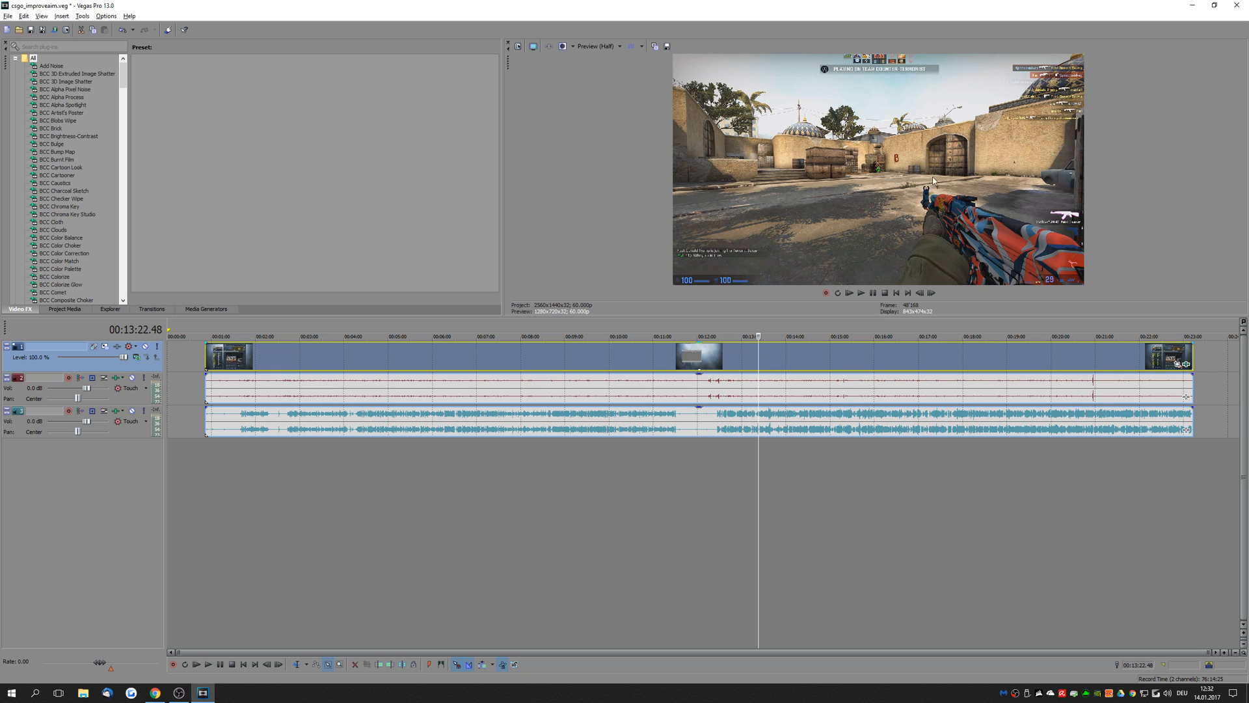
mouse_move(785, 356)
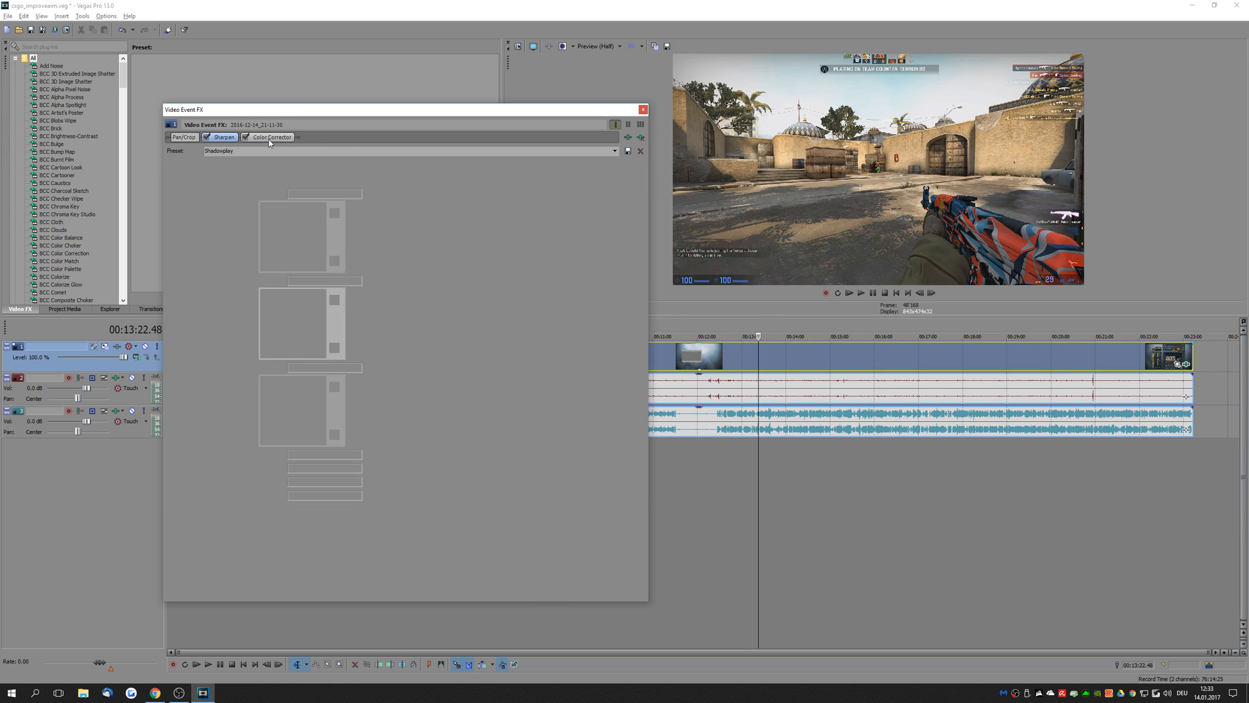
View the clip's Color Corrector, then its Sharpen effect showing Amount 0.000
left_click(271, 137)
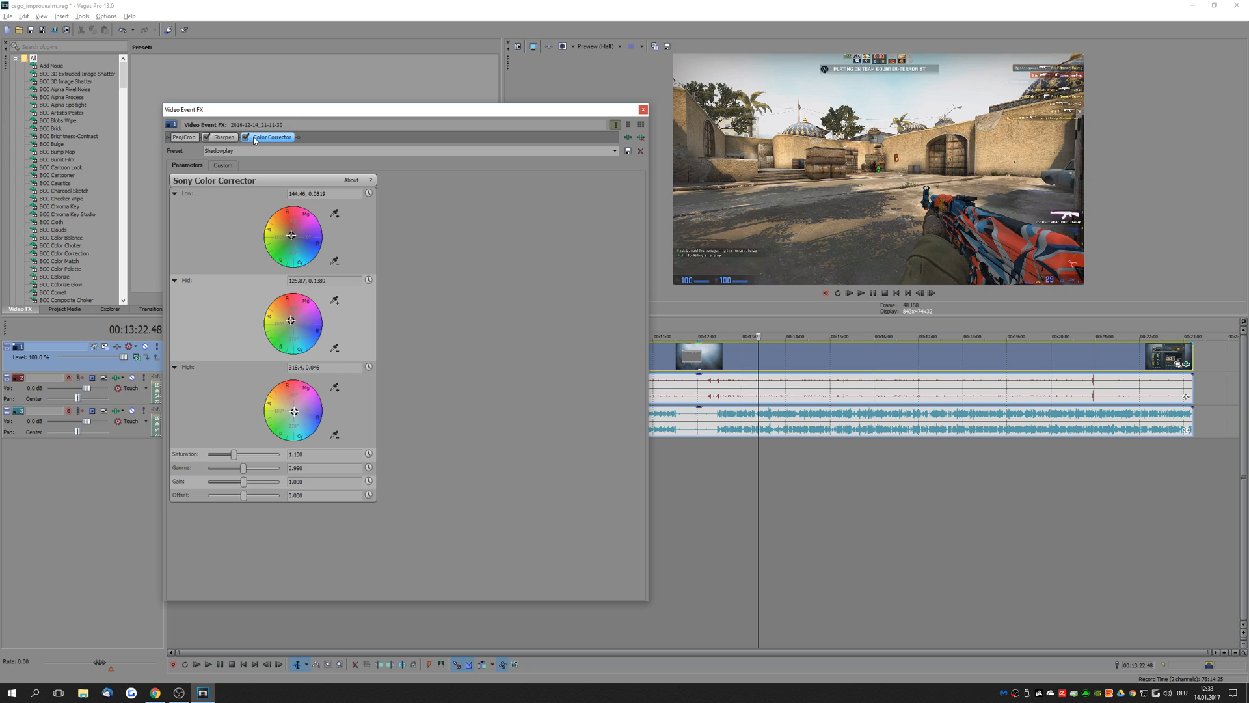
mouse_move(900, 220)
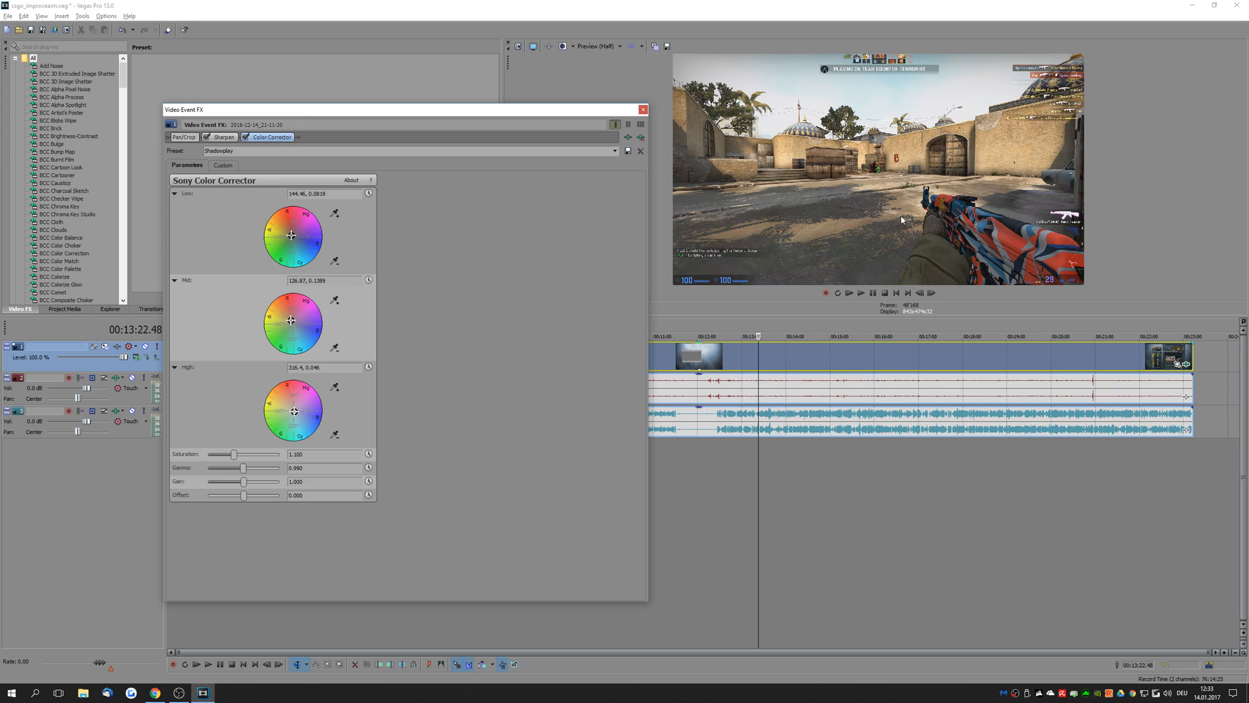
mouse_move(924, 261)
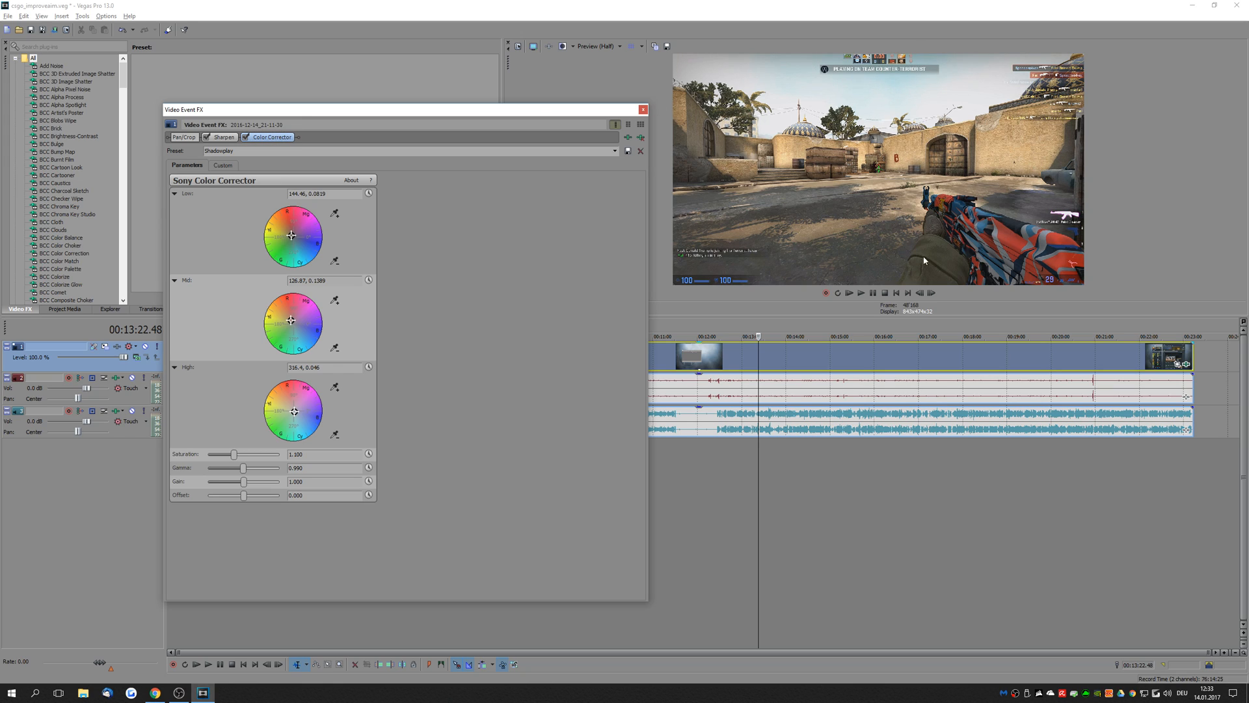
mouse_move(221, 327)
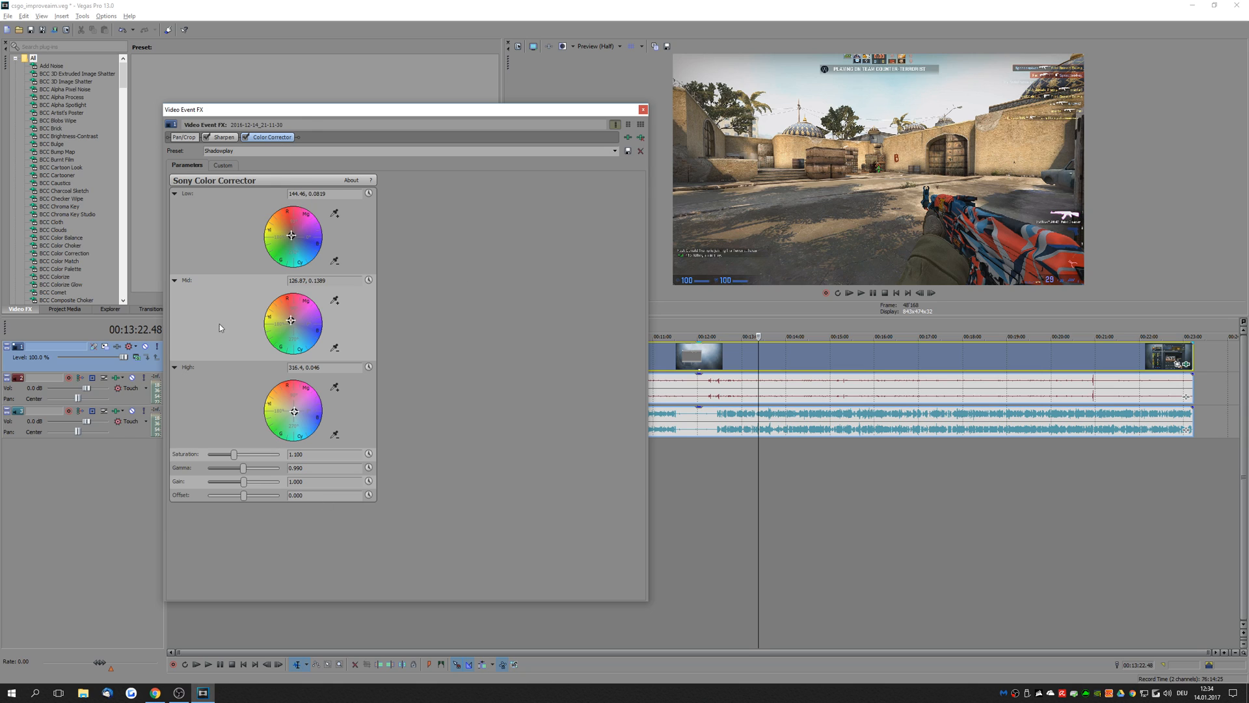
left_click(224, 136)
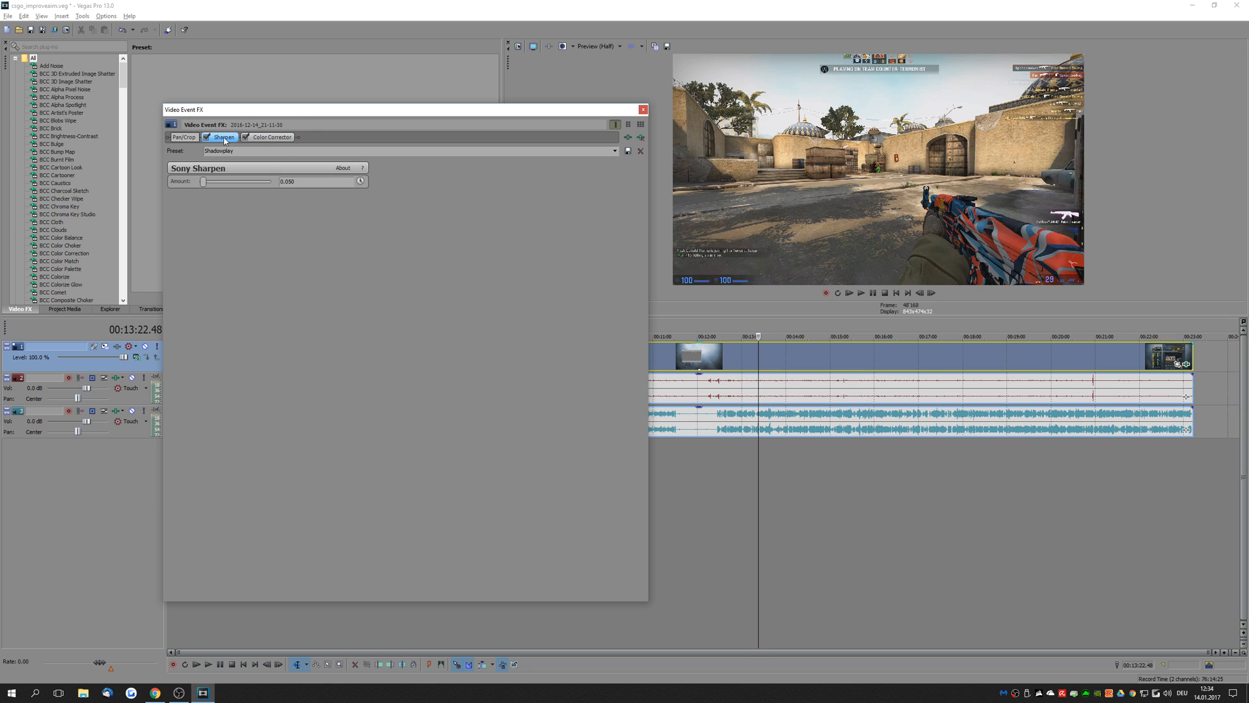
mouse_move(233, 187)
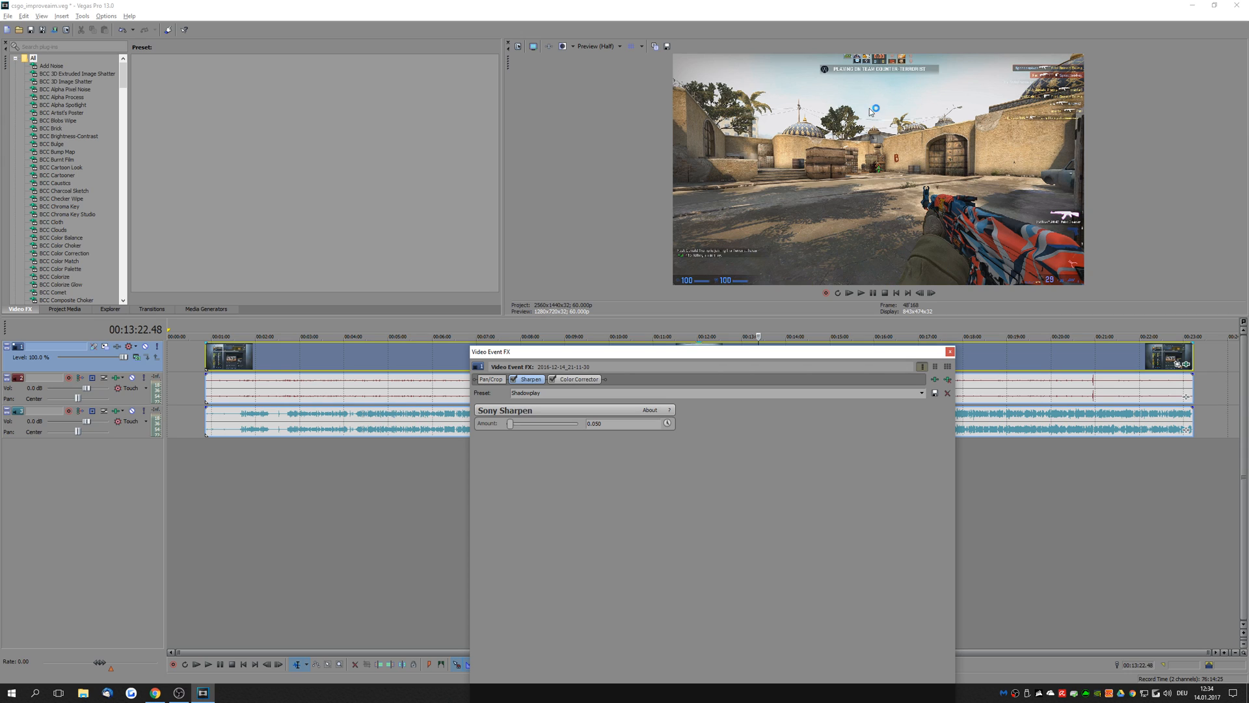
mouse_move(952, 233)
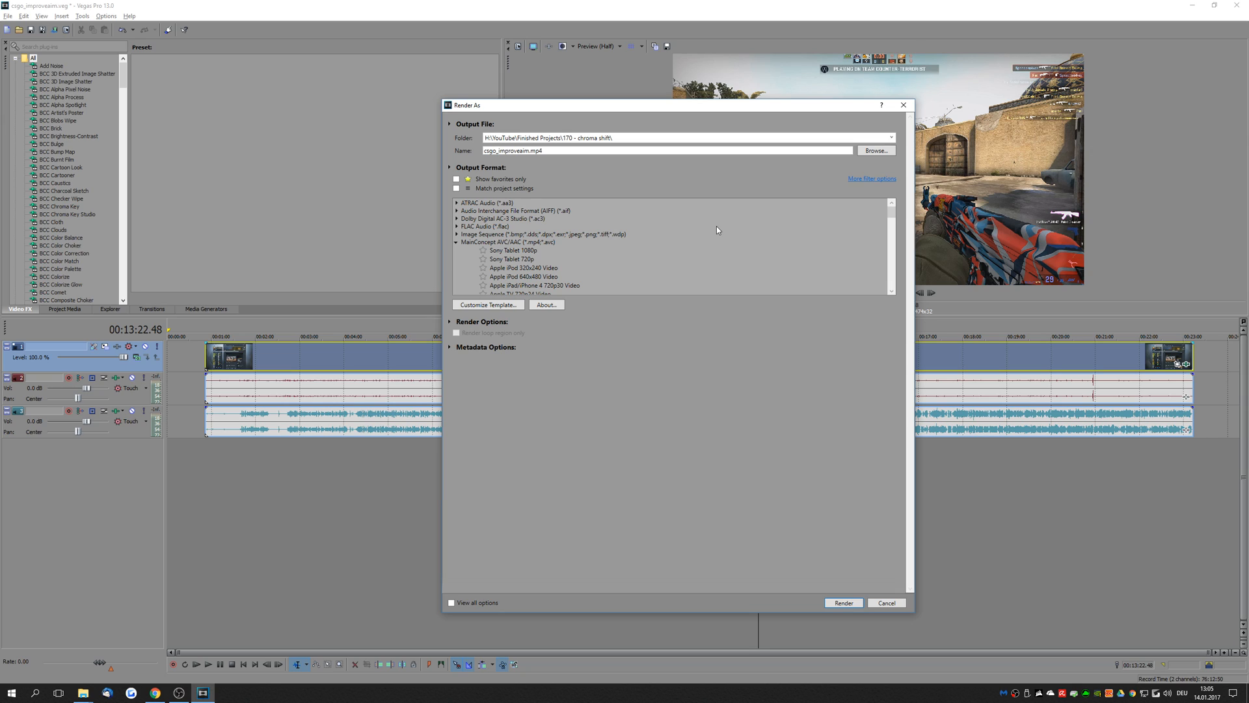
mouse_move(562, 241)
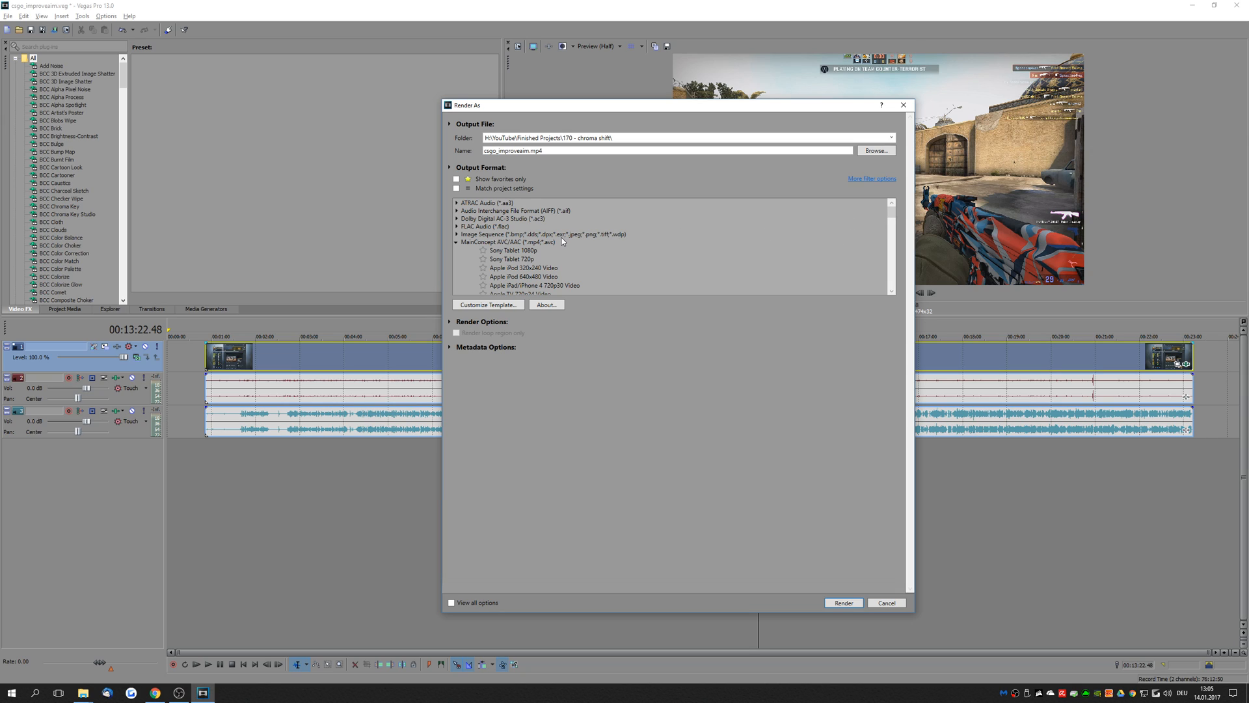
mouse_move(468, 246)
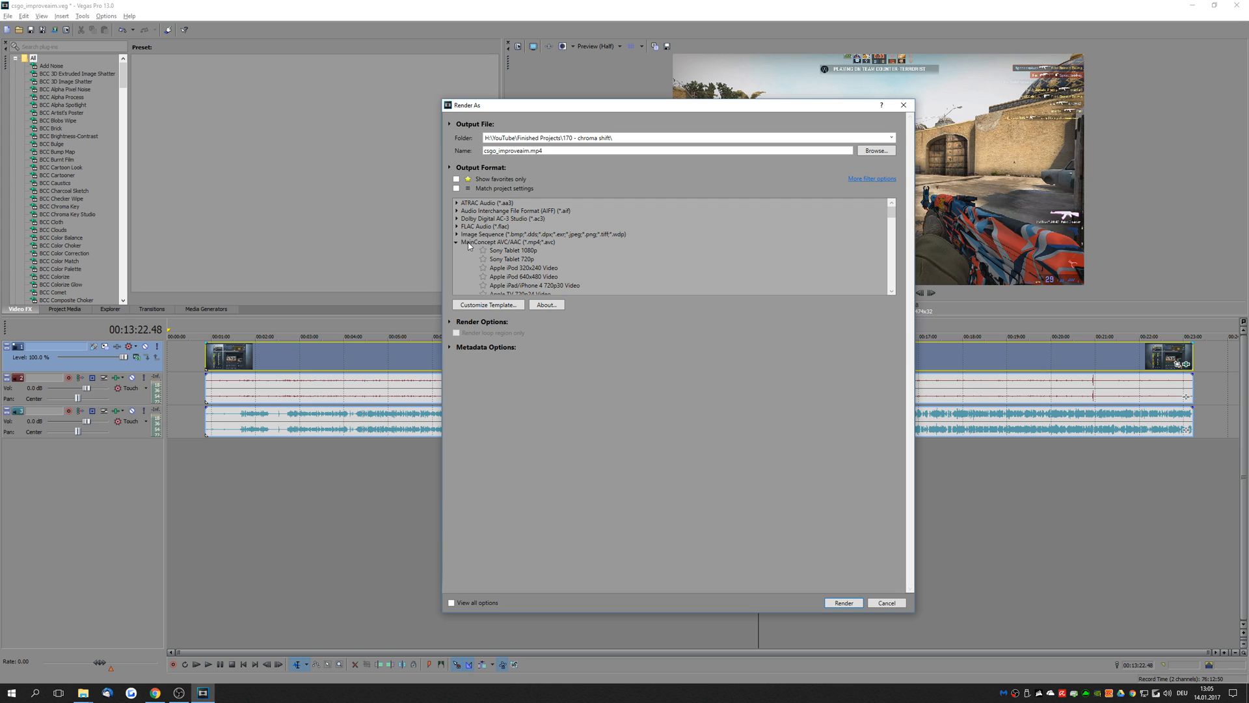
Scroll the MainConcept AVC/AAC template list down to the YouTube 4k 60FPS template
scroll("down", 3)
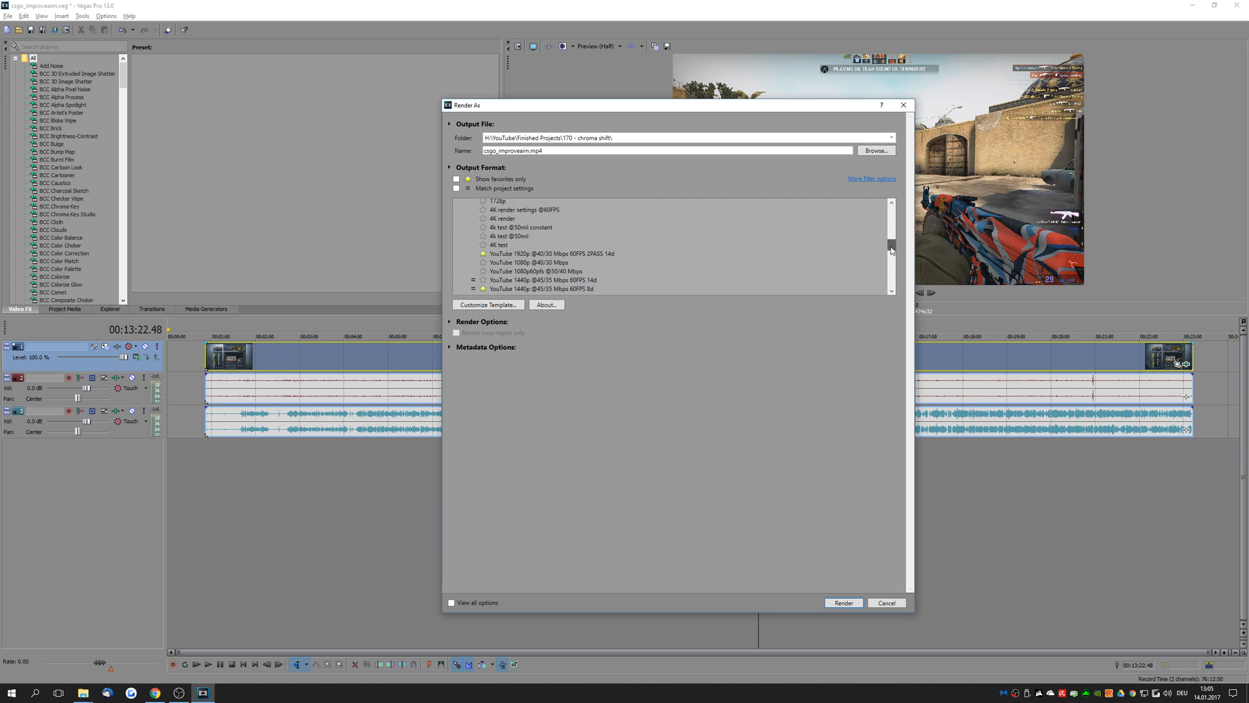
scroll("down", 3)
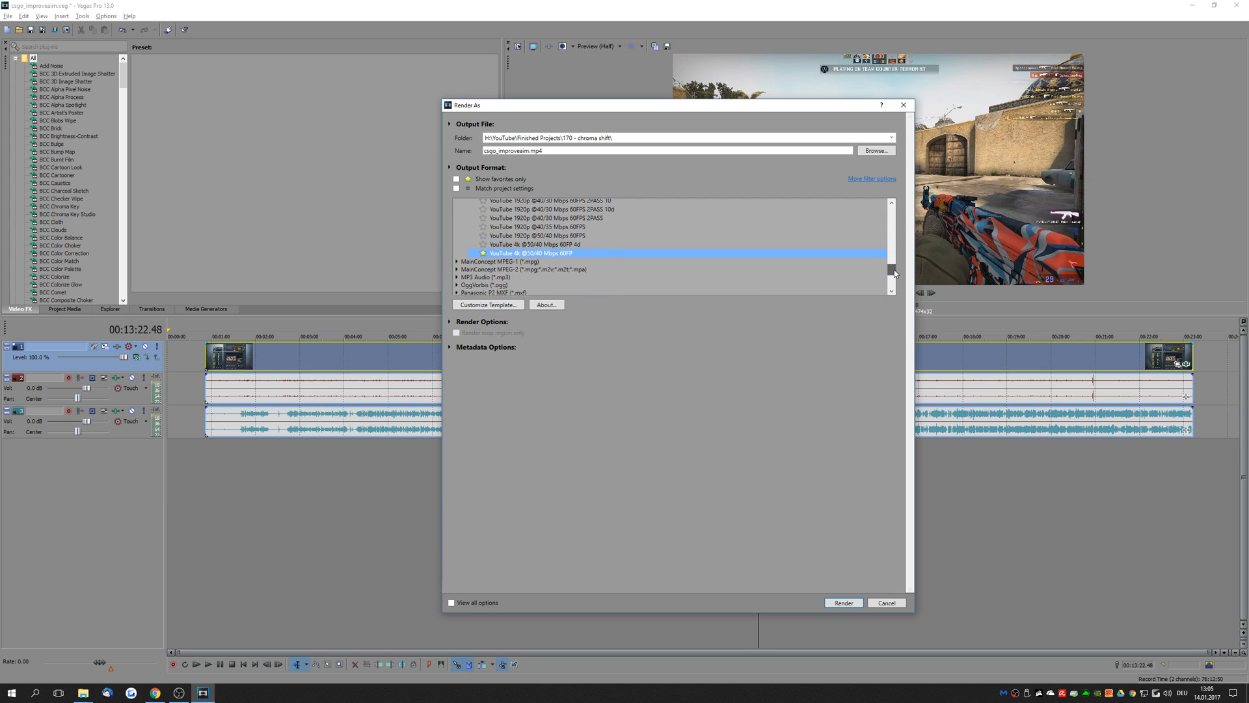
Customise the template and set the frame size to 1920 by 1080
left_click(488, 304)
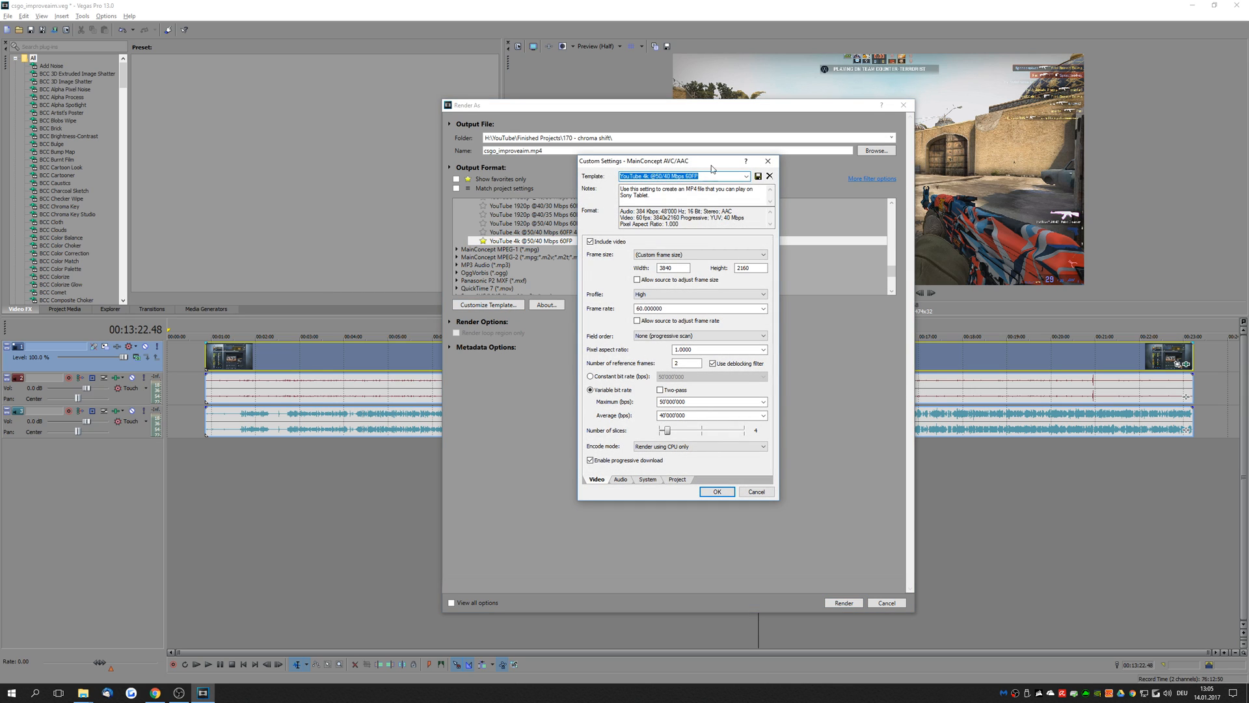
mouse_move(754, 181)
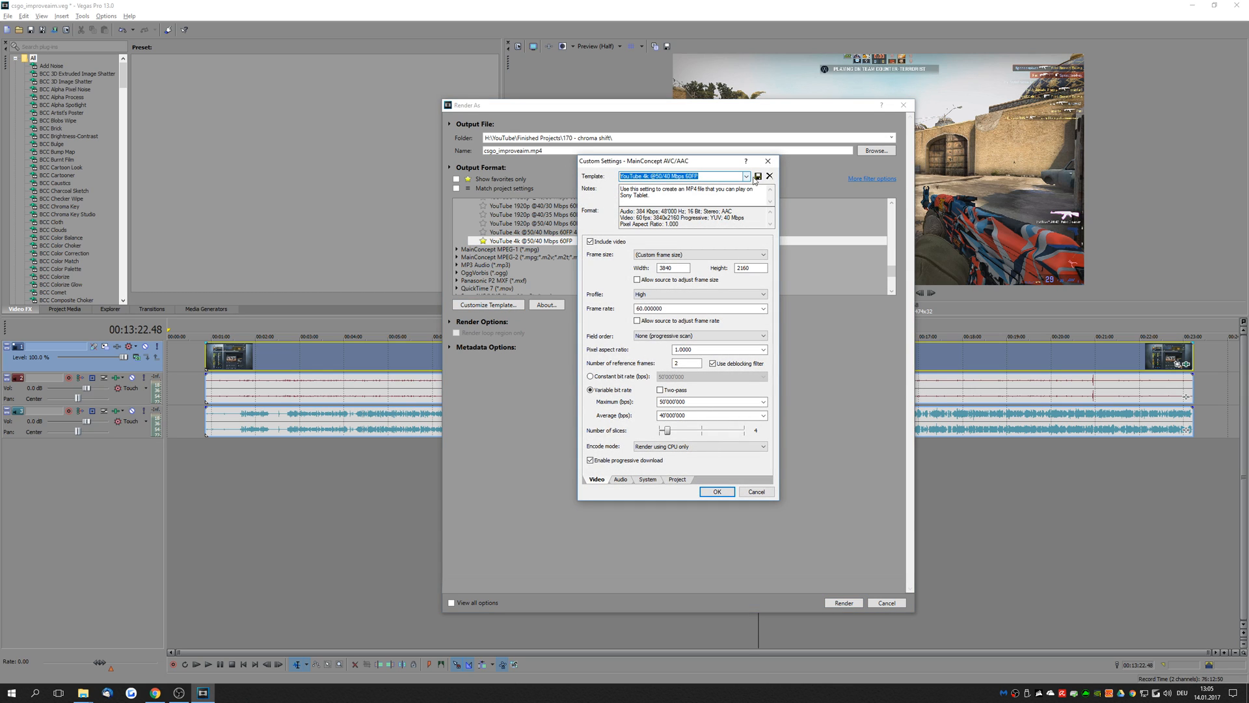
left_click(762, 254)
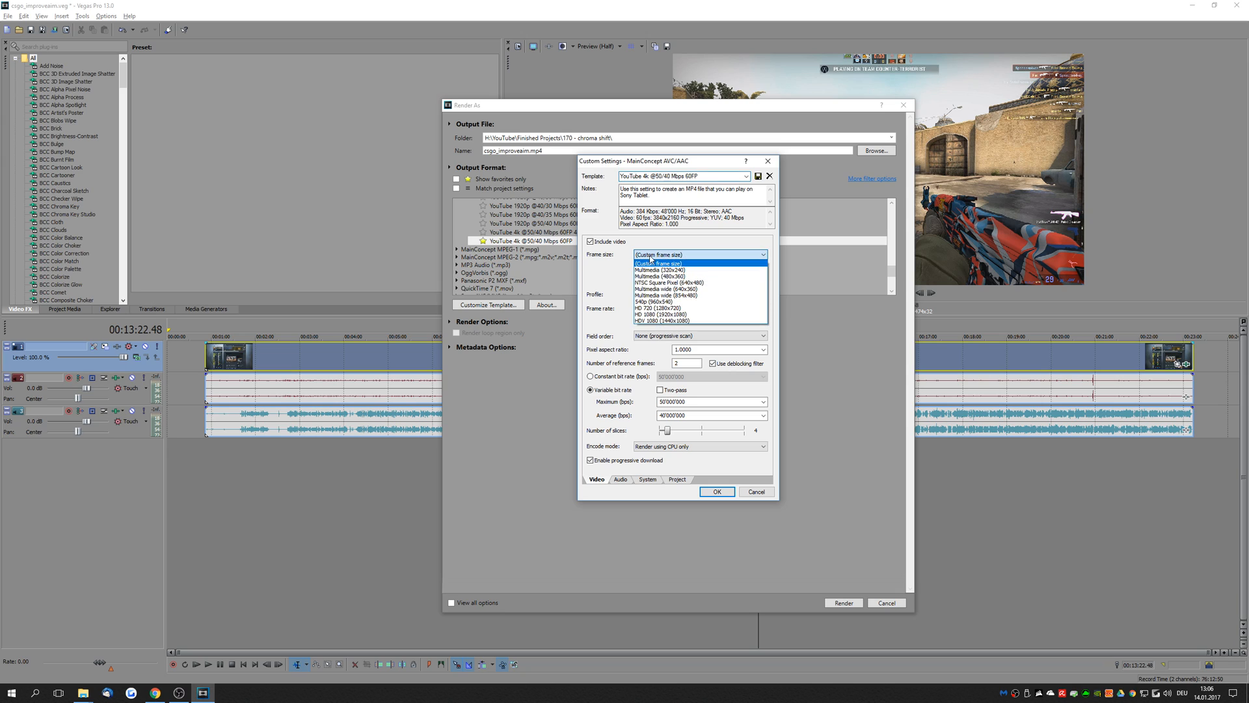
left_click(681, 263)
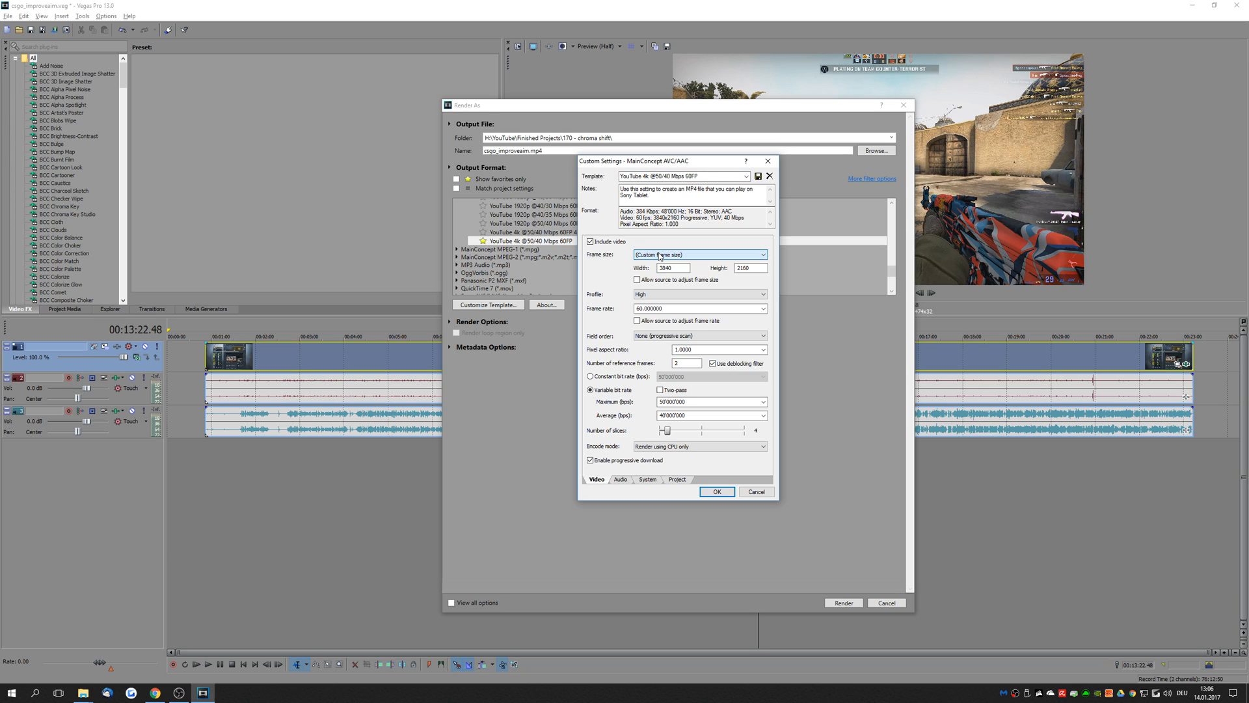
mouse_move(677, 262)
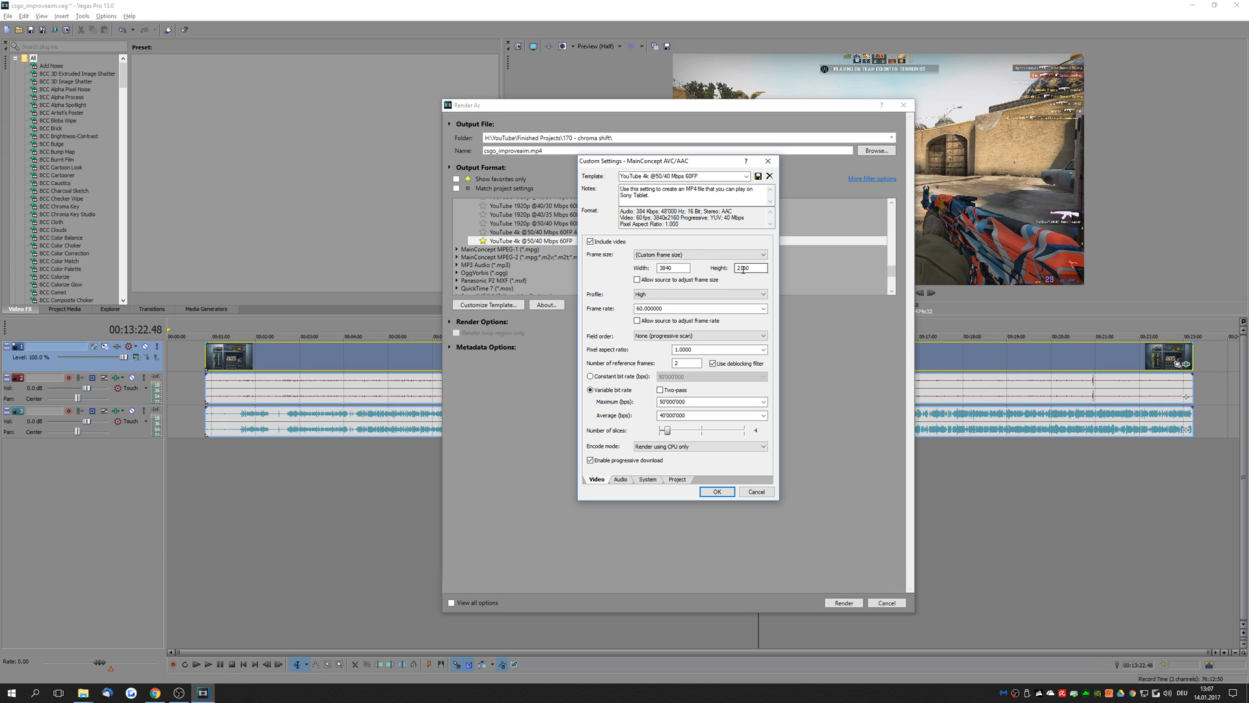
left_click(762, 253)
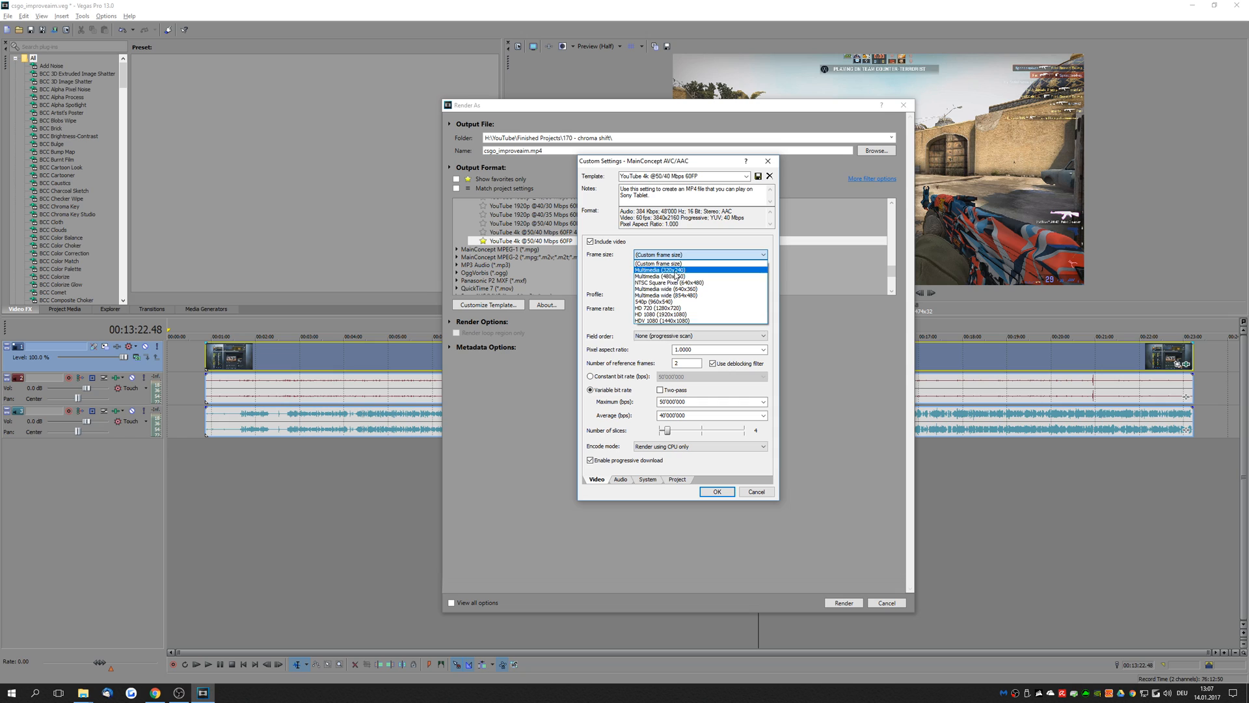
left_click(655, 263)
type("1080")
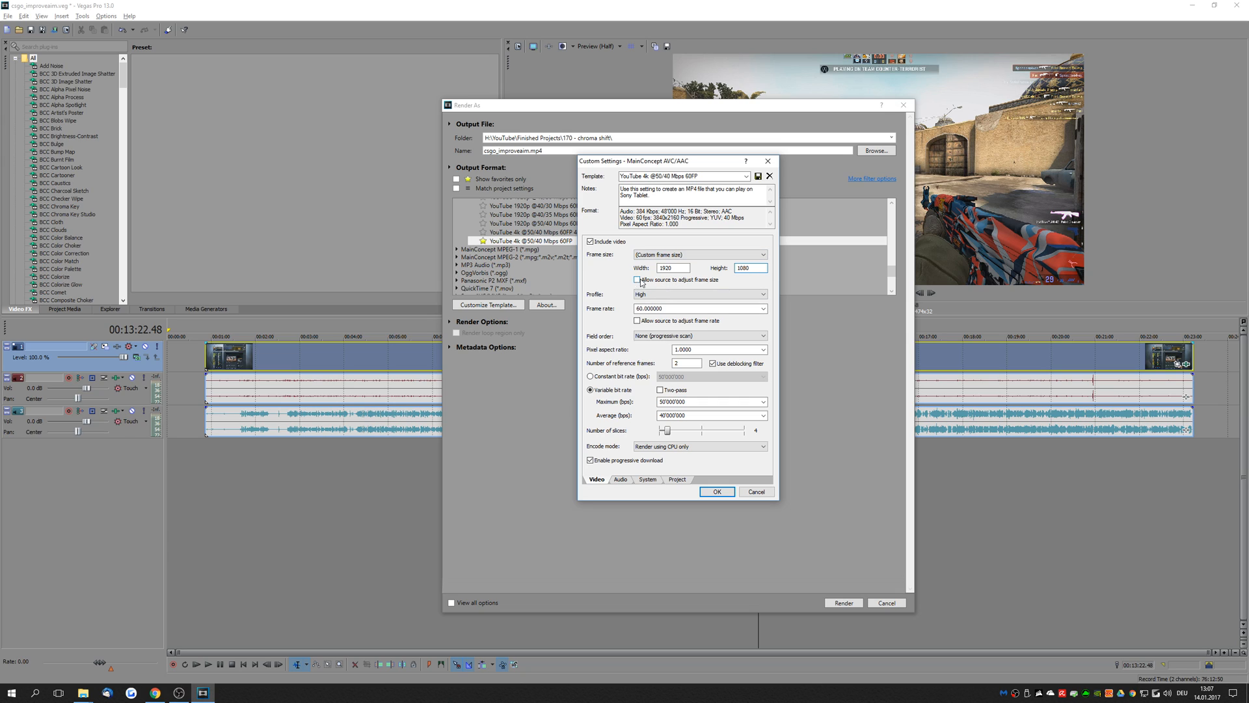
mouse_move(683, 282)
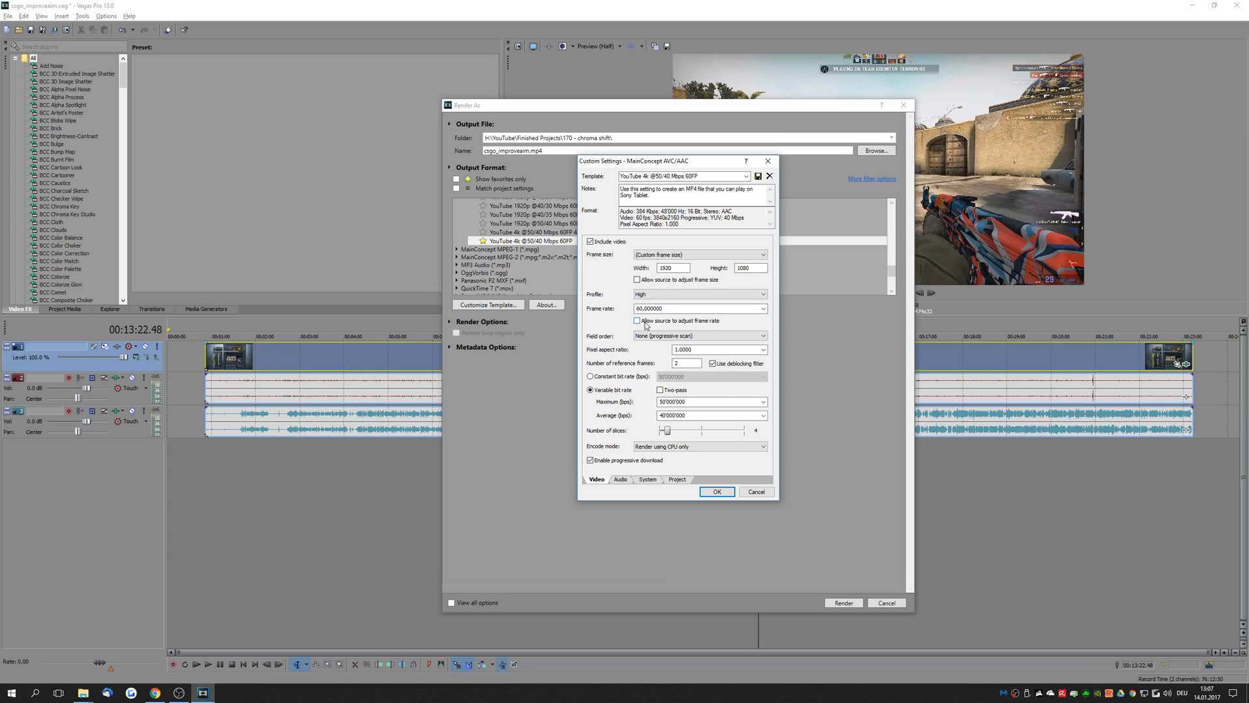
mouse_move(715, 326)
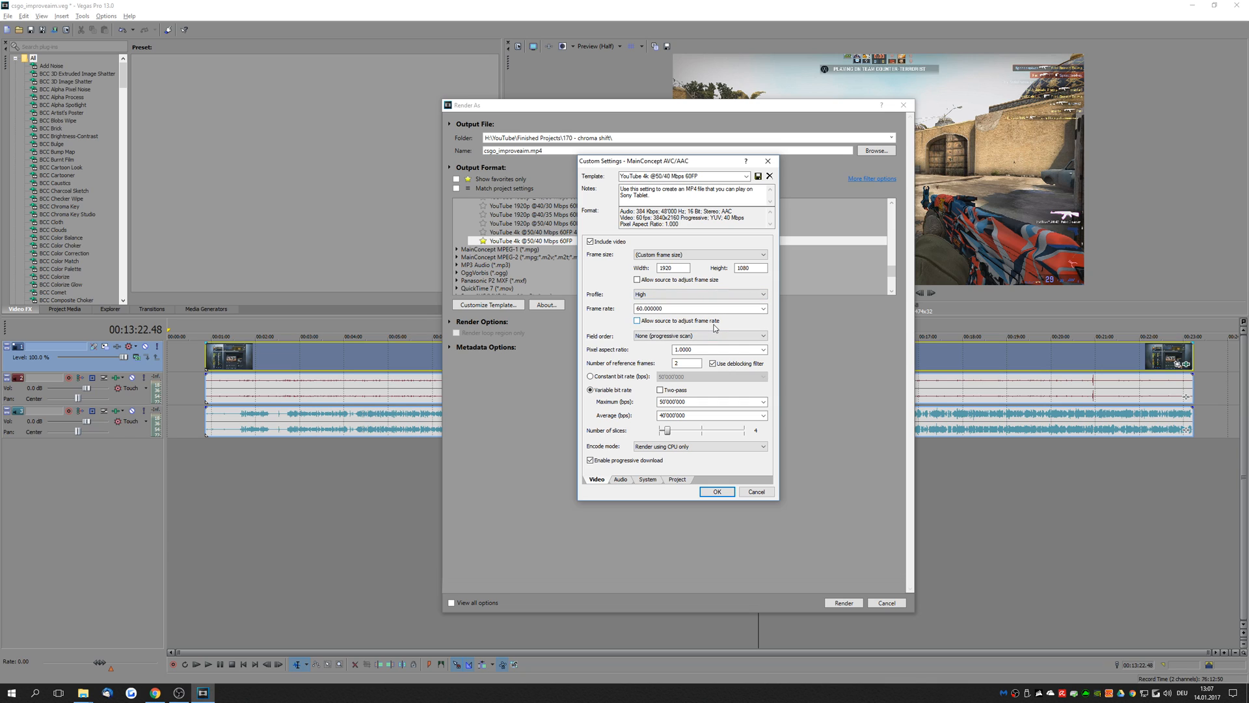
Keep the template's video rendering quality at Best in the Project settings
left_click(677, 479)
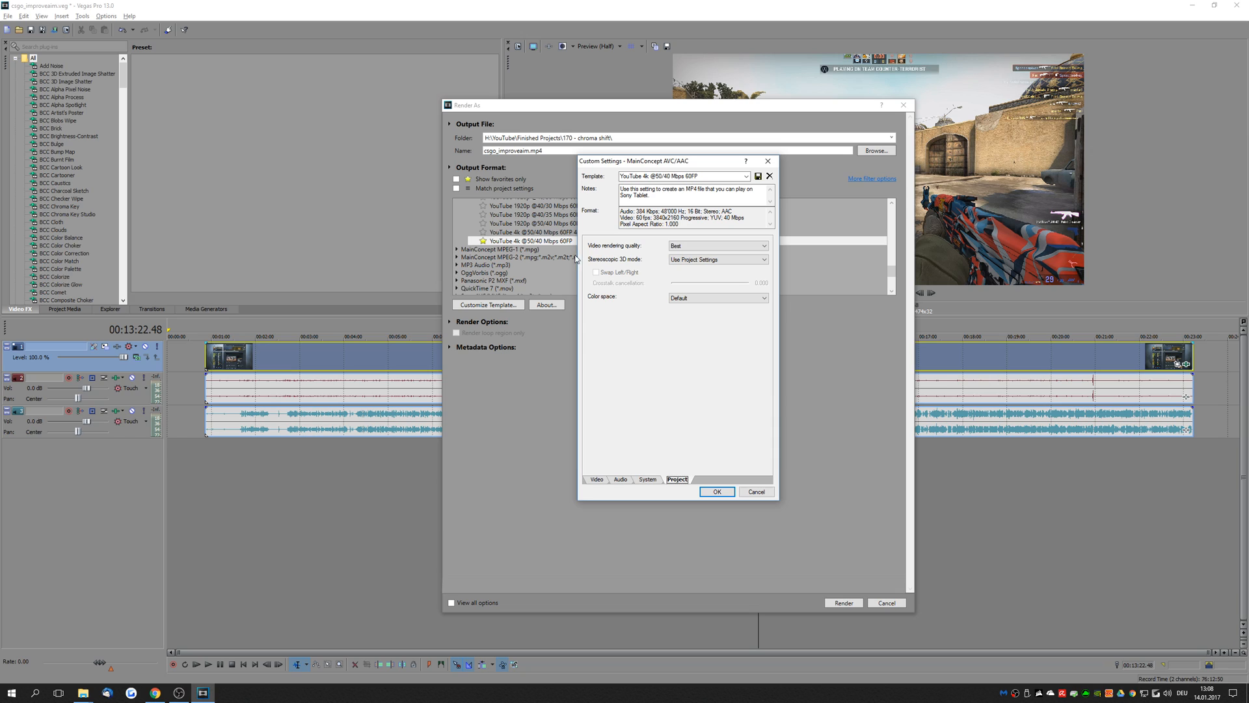
left_click(763, 246)
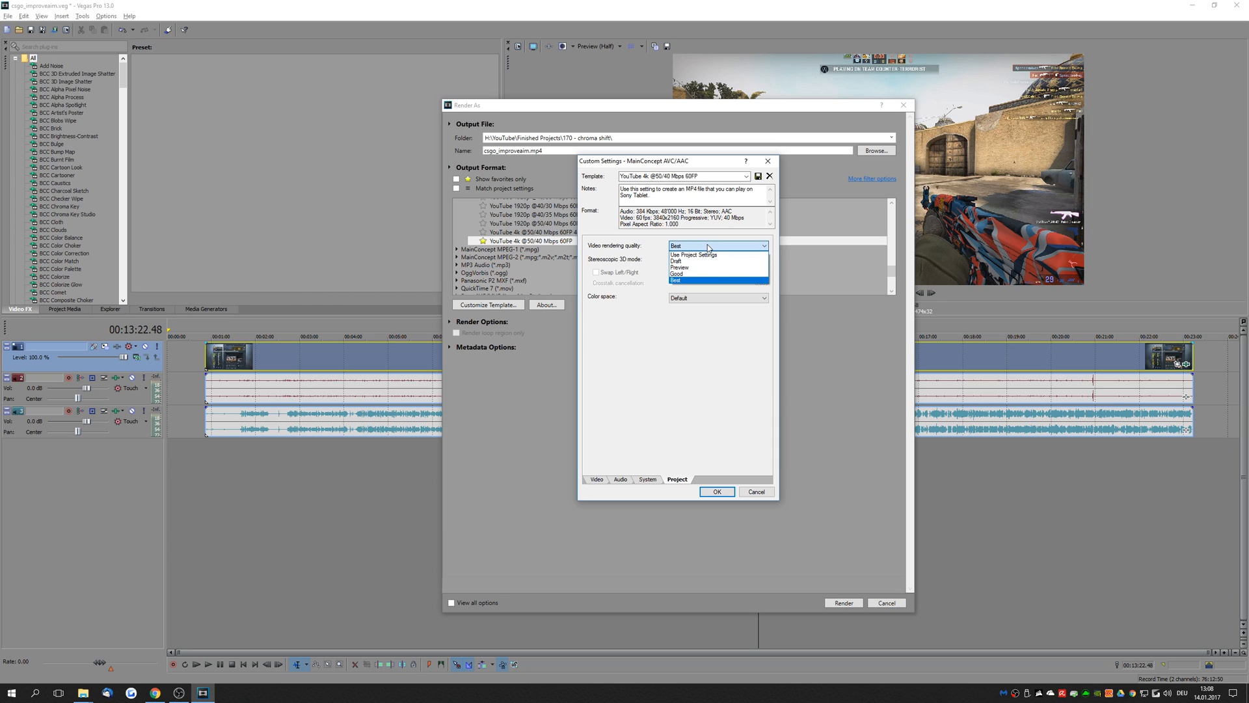
left_click(676, 279)
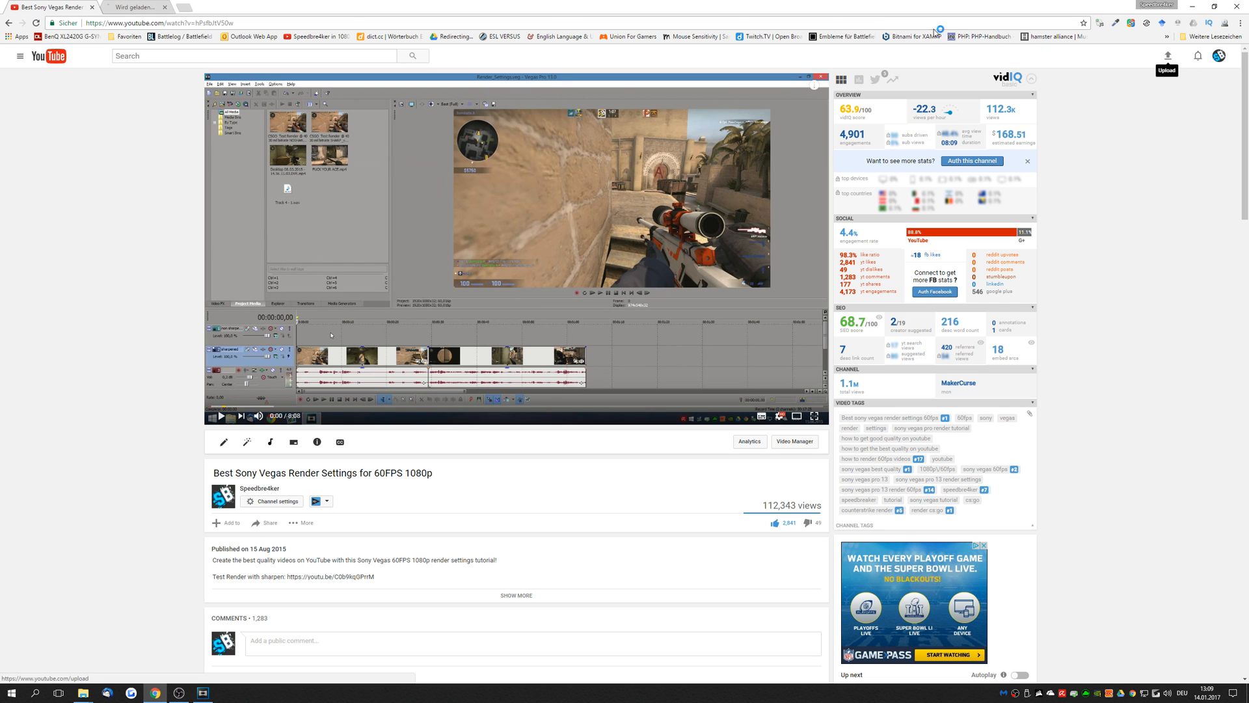
left_click(1169, 56)
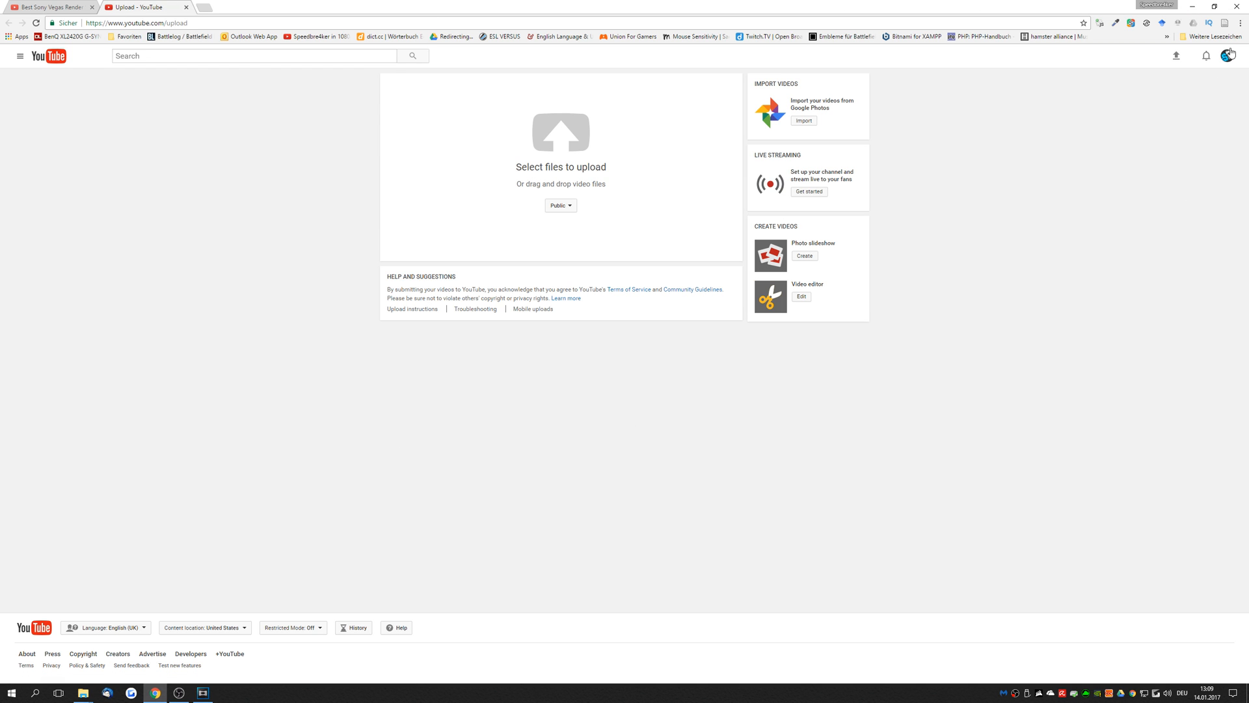
left_click(1240, 22)
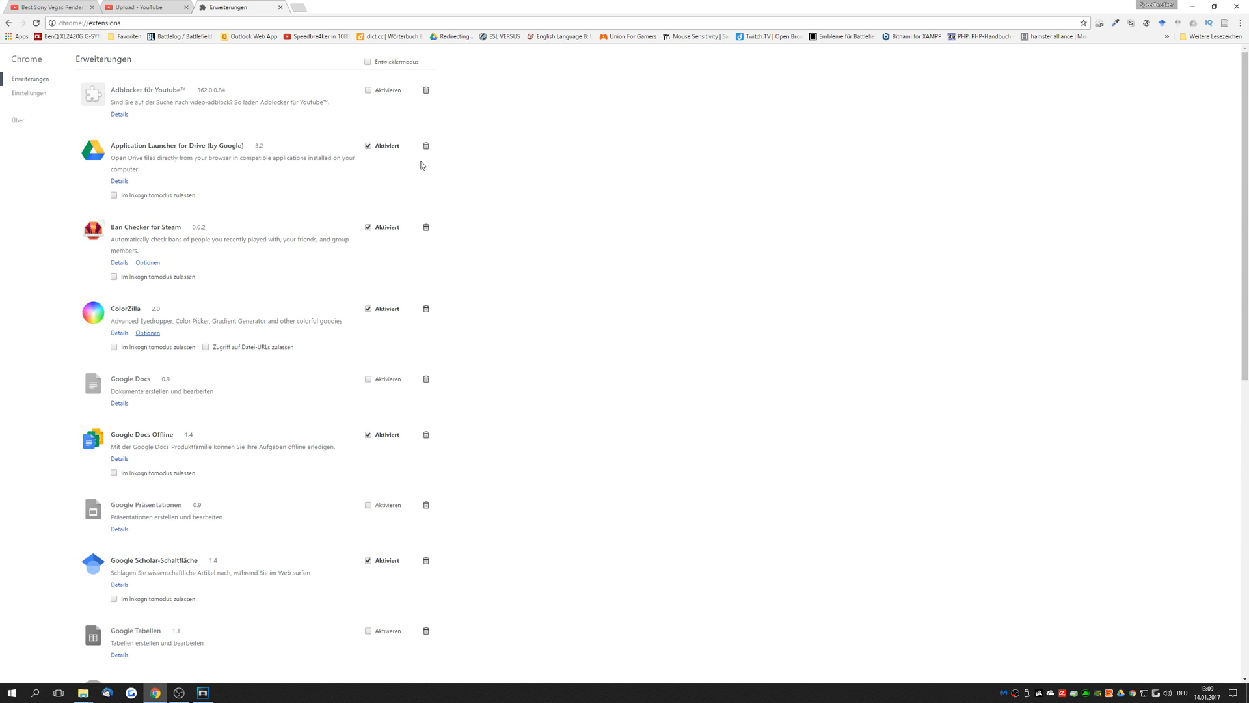
scroll("down", 3)
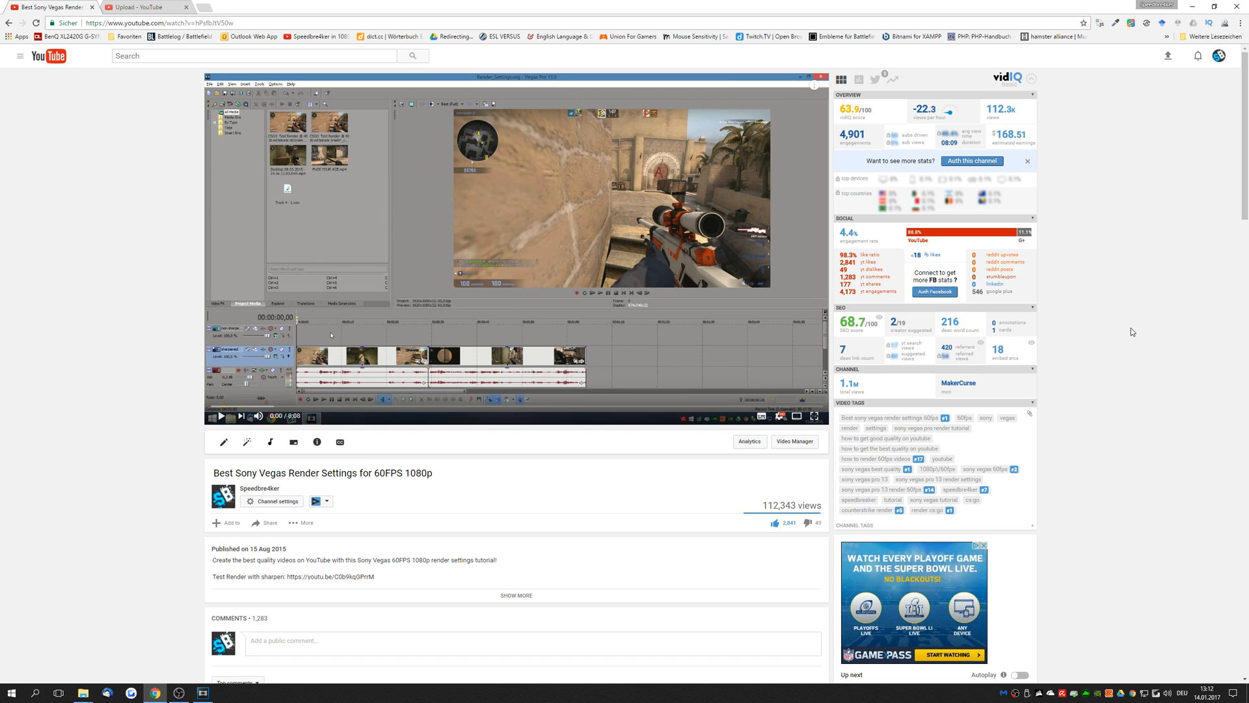
Show Stats for nerds on the 1080p render video (vp9) and on CS:GO - Road to Supreme (avc1)
left_click(779, 416)
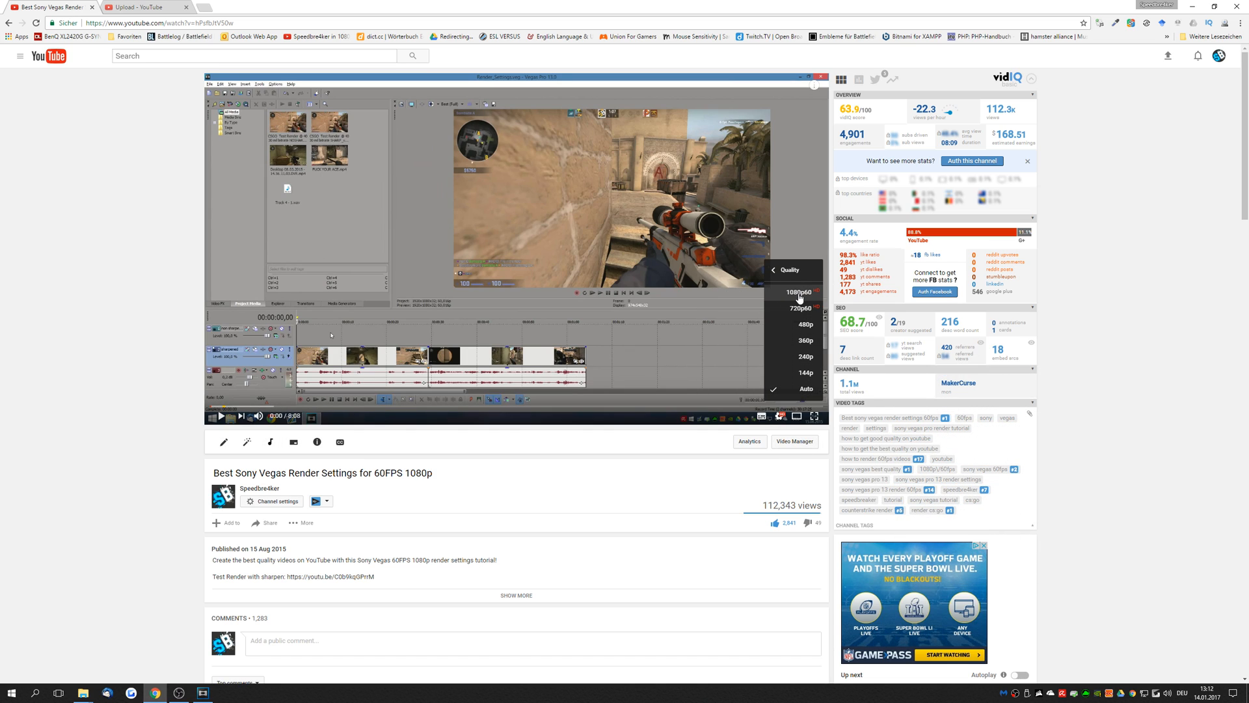
mouse_move(811, 296)
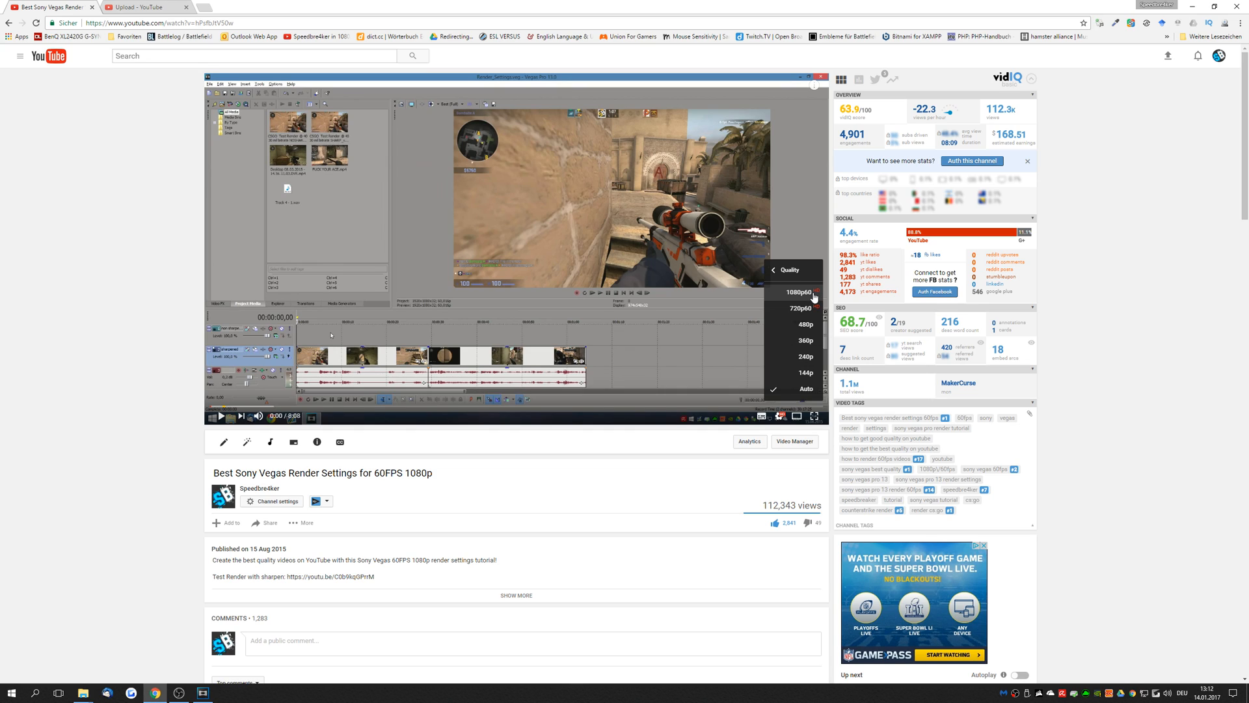
mouse_move(803, 310)
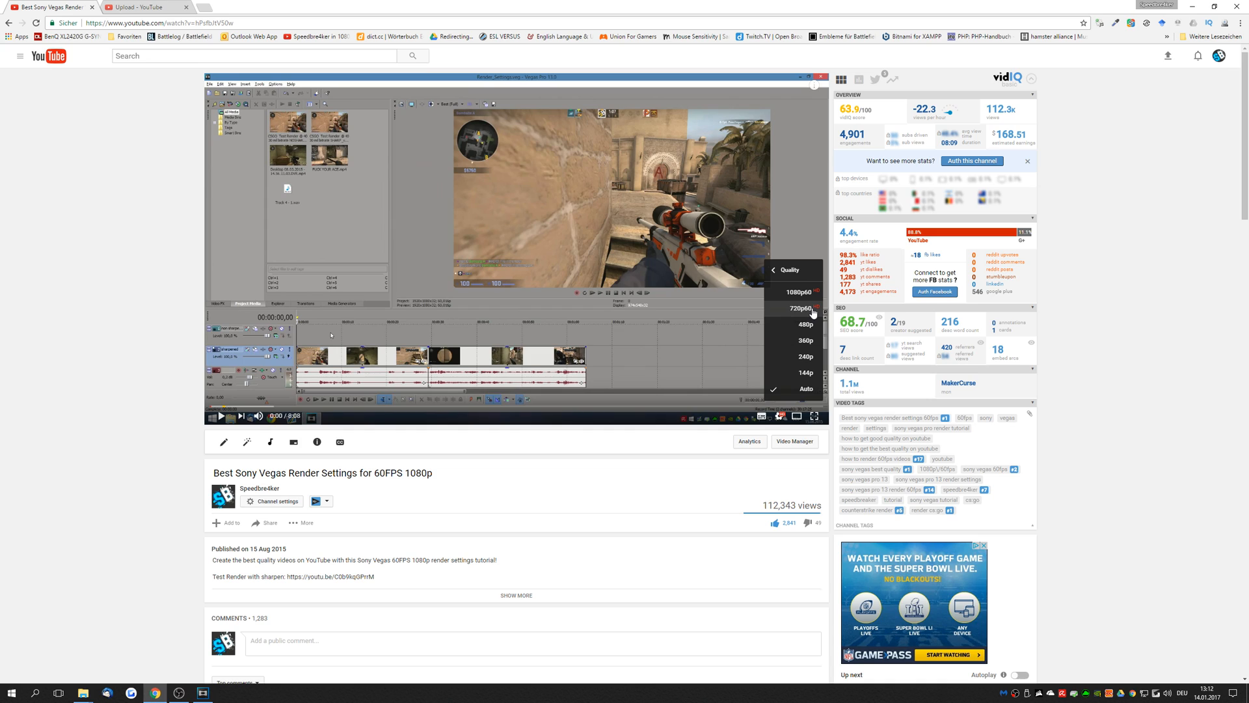
mouse_move(801, 292)
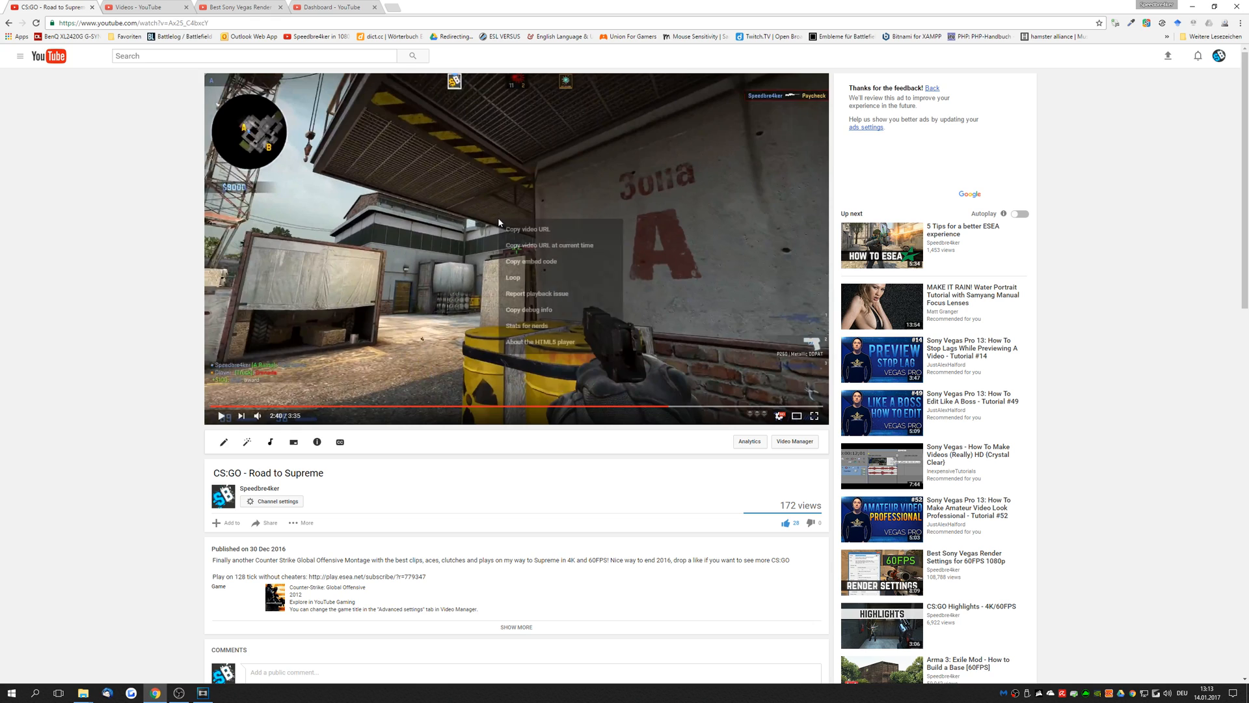
left_click(527, 325)
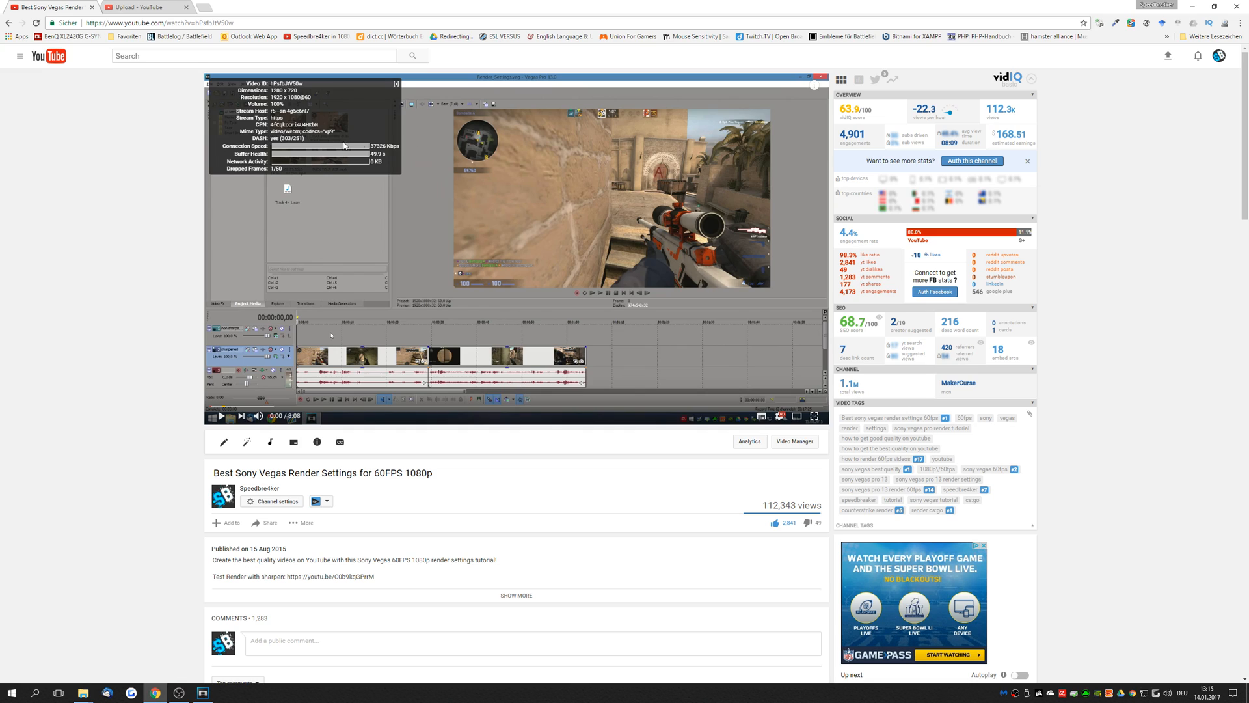
double_click(303, 130)
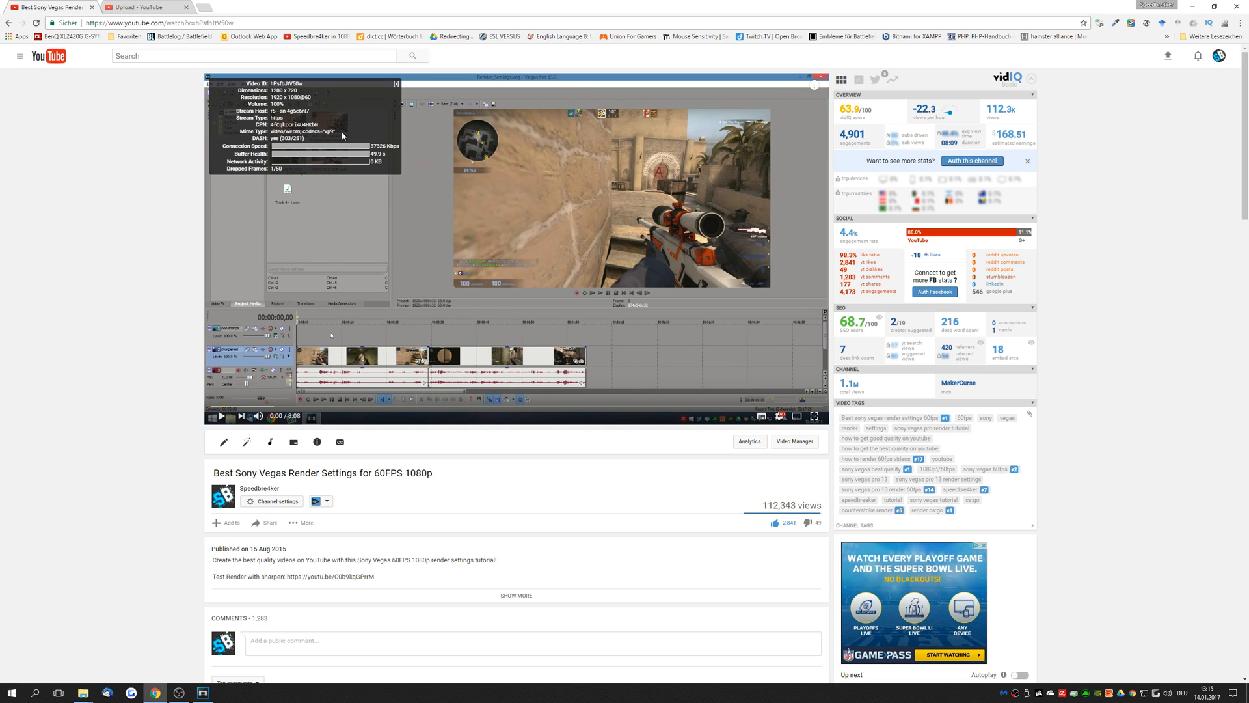
mouse_move(757, 496)
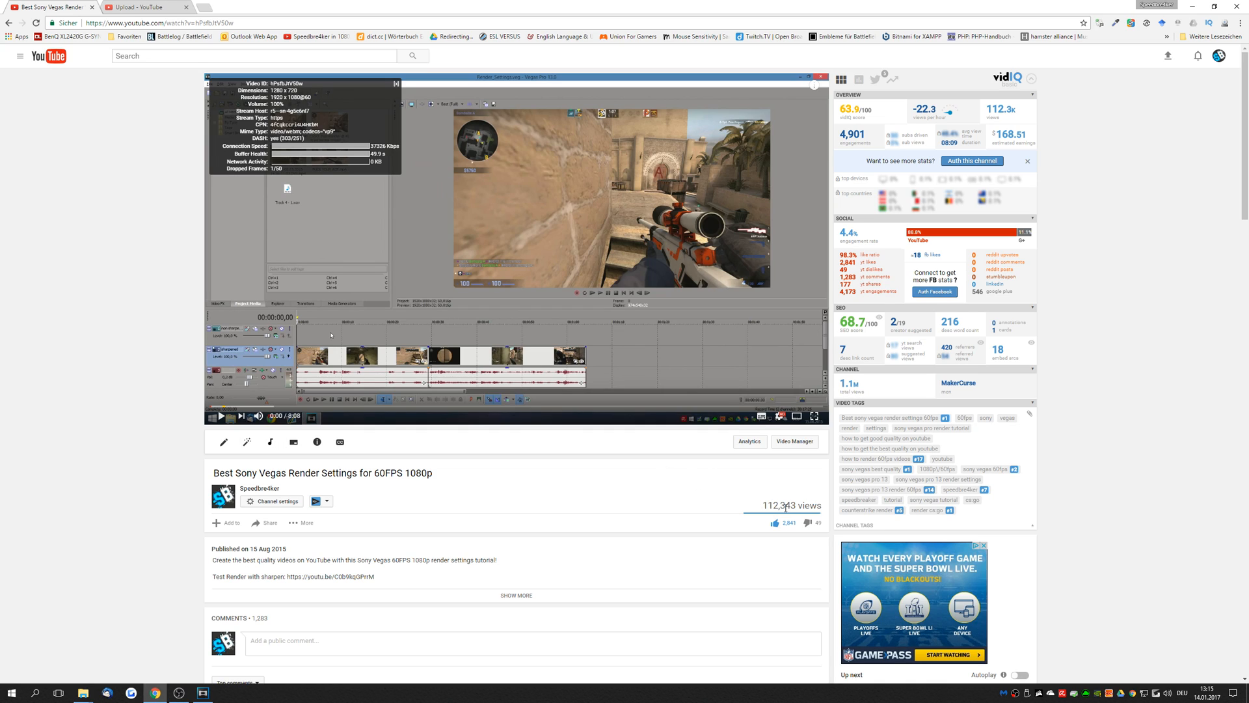
mouse_move(613, 243)
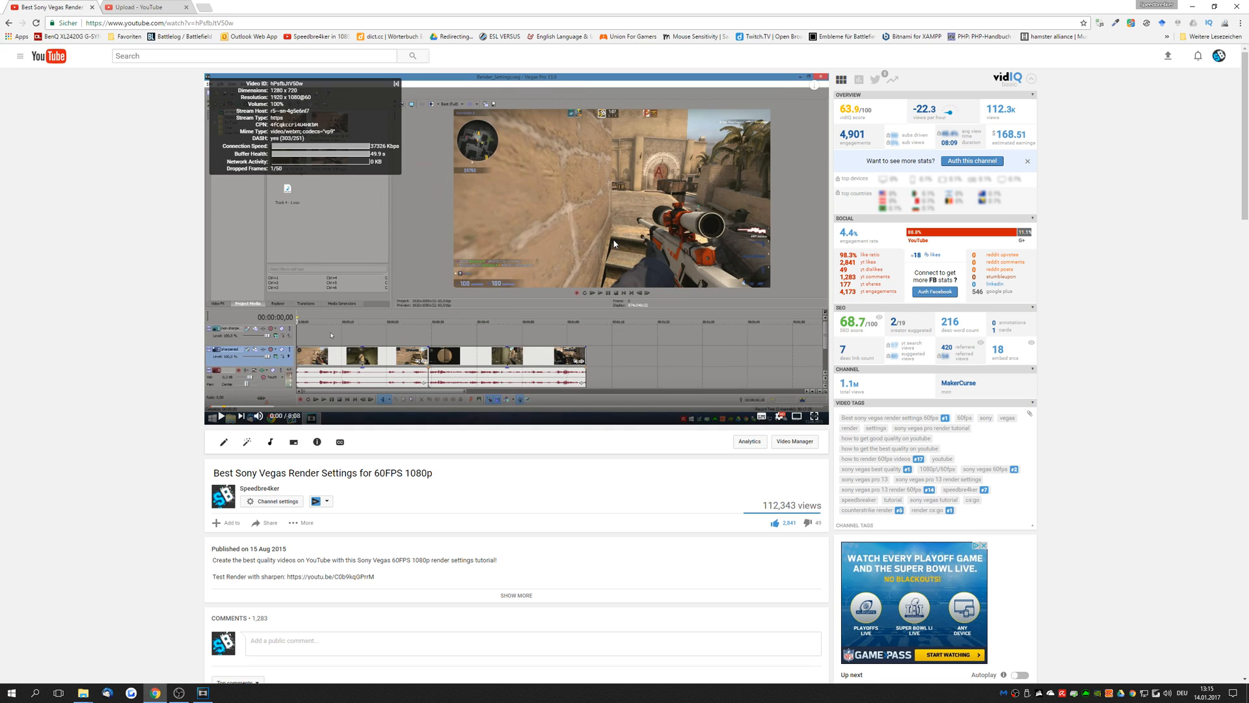
left_click(779, 416)
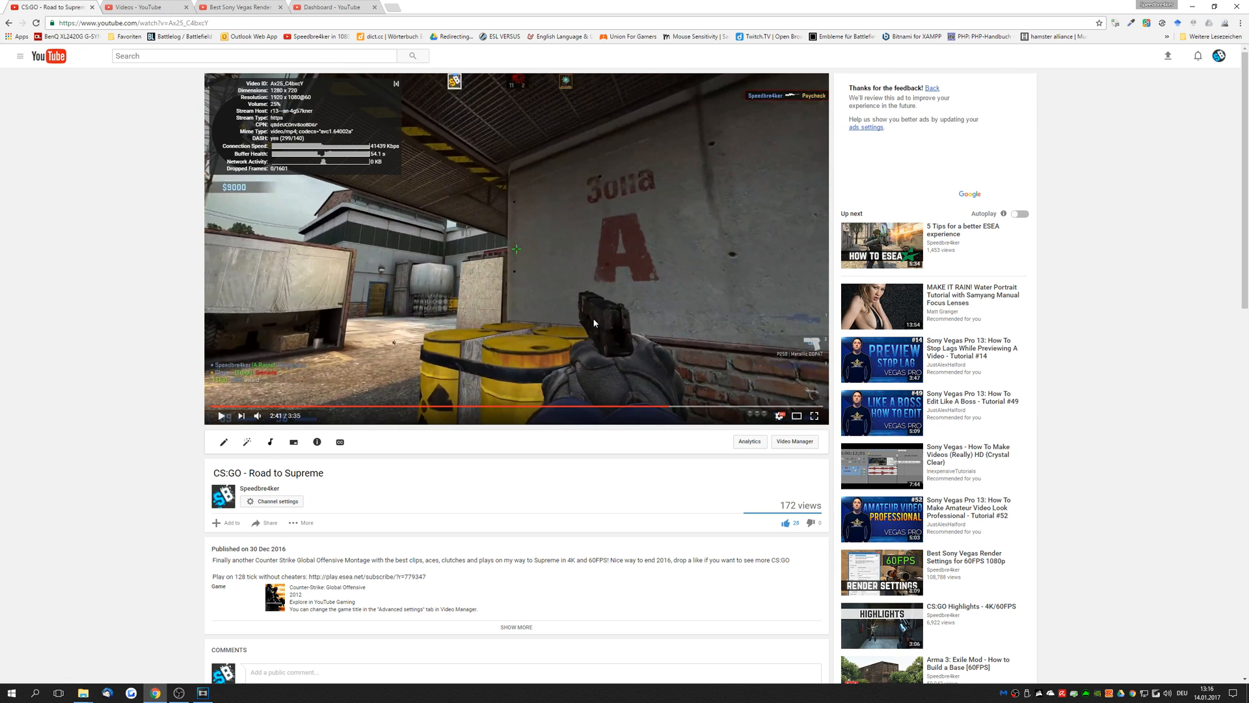
mouse_move(316, 487)
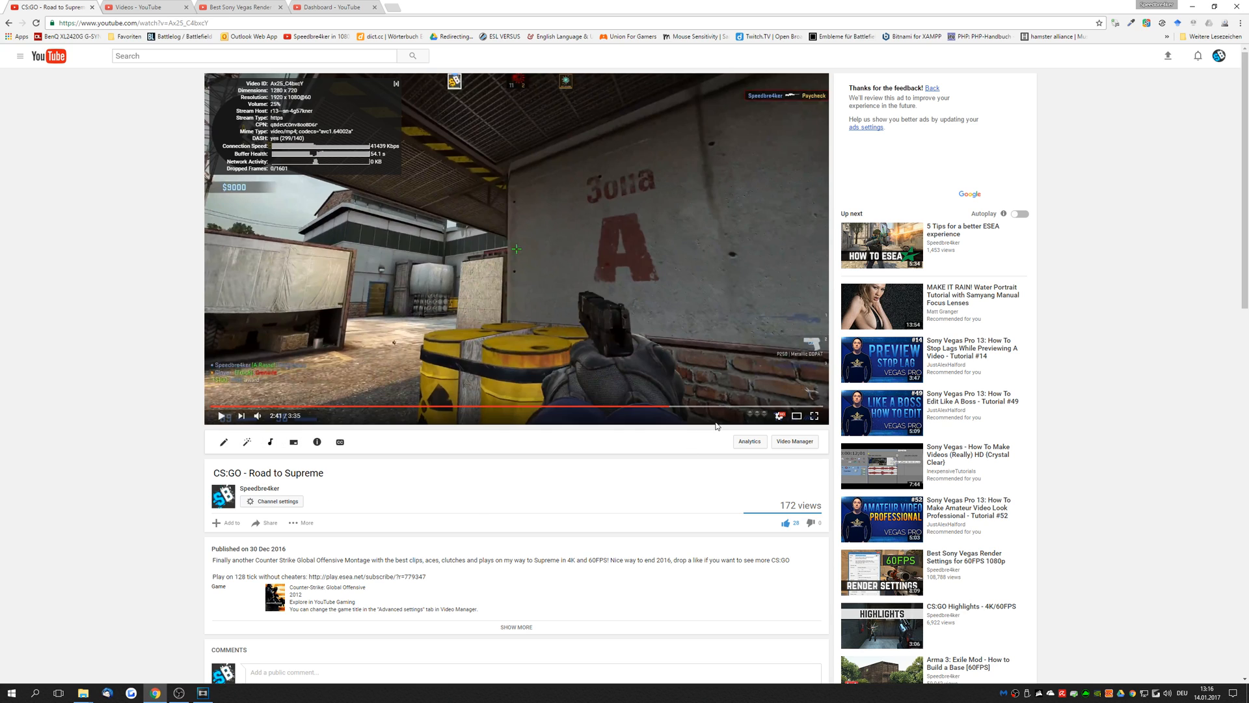
Check CS:GO - Road to Supreme tops out at 1080p60, then switch to the Google Drive YouTube folder
left_click(779, 415)
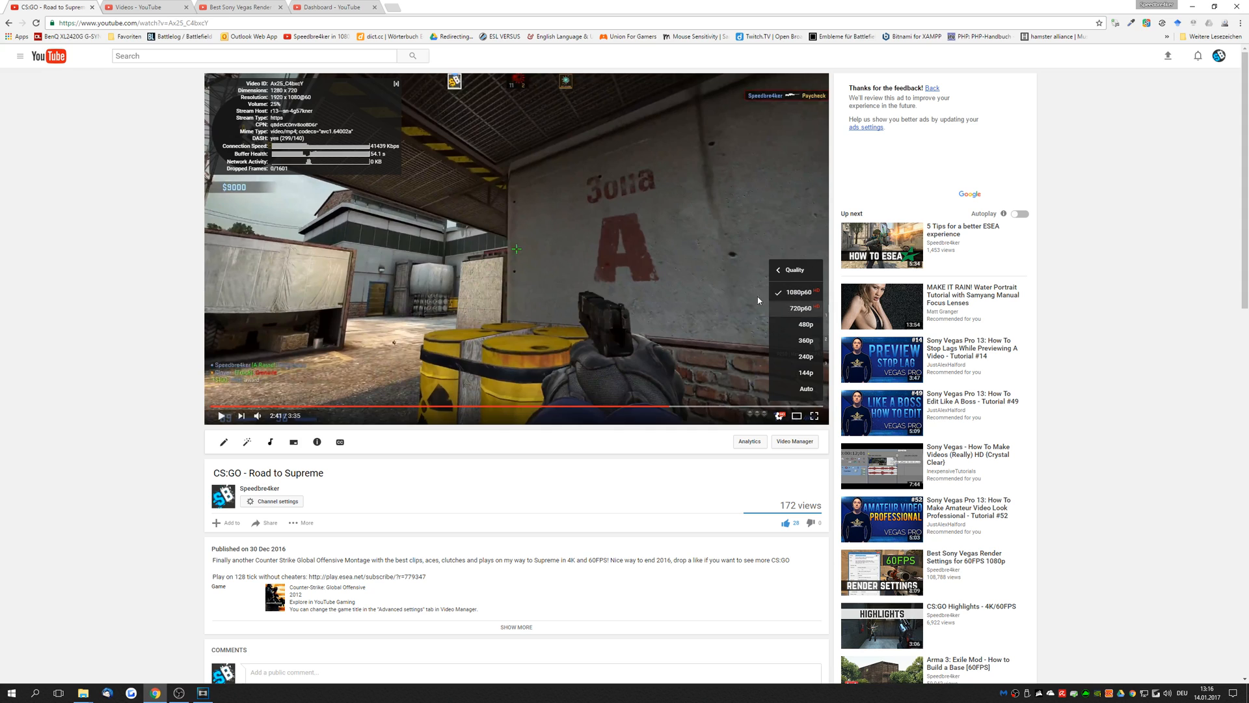
mouse_move(799, 231)
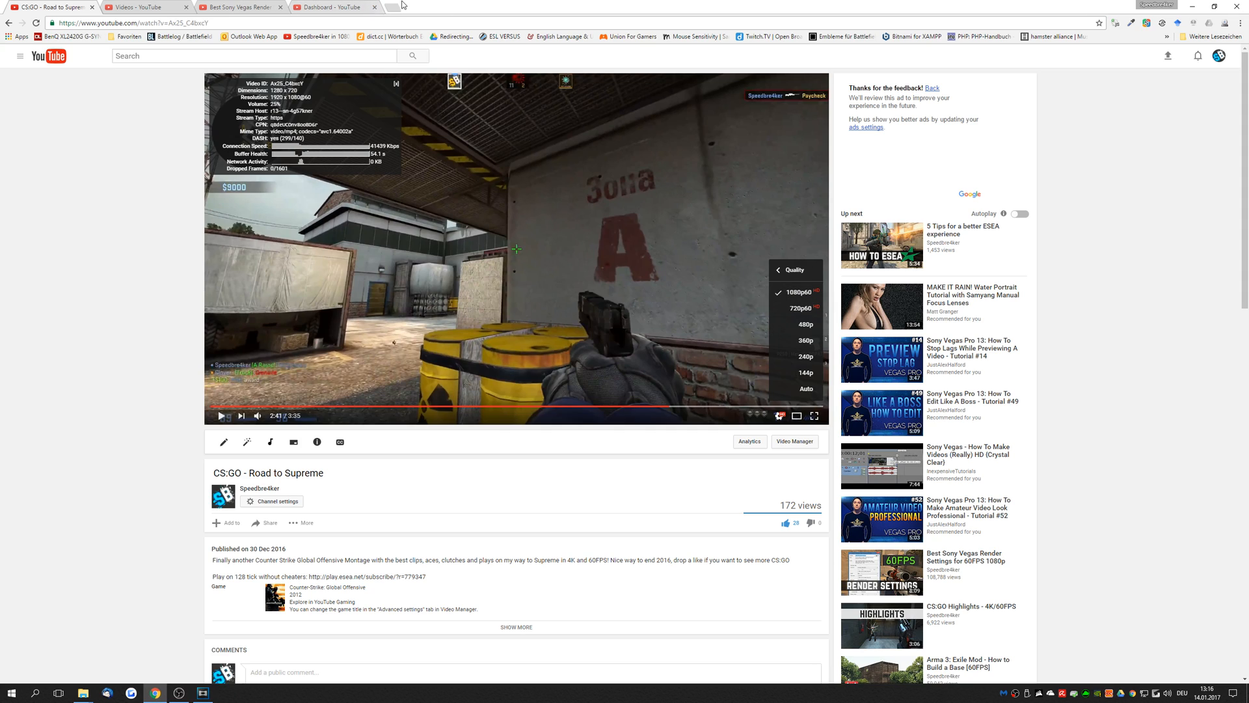
mouse_move(739, 321)
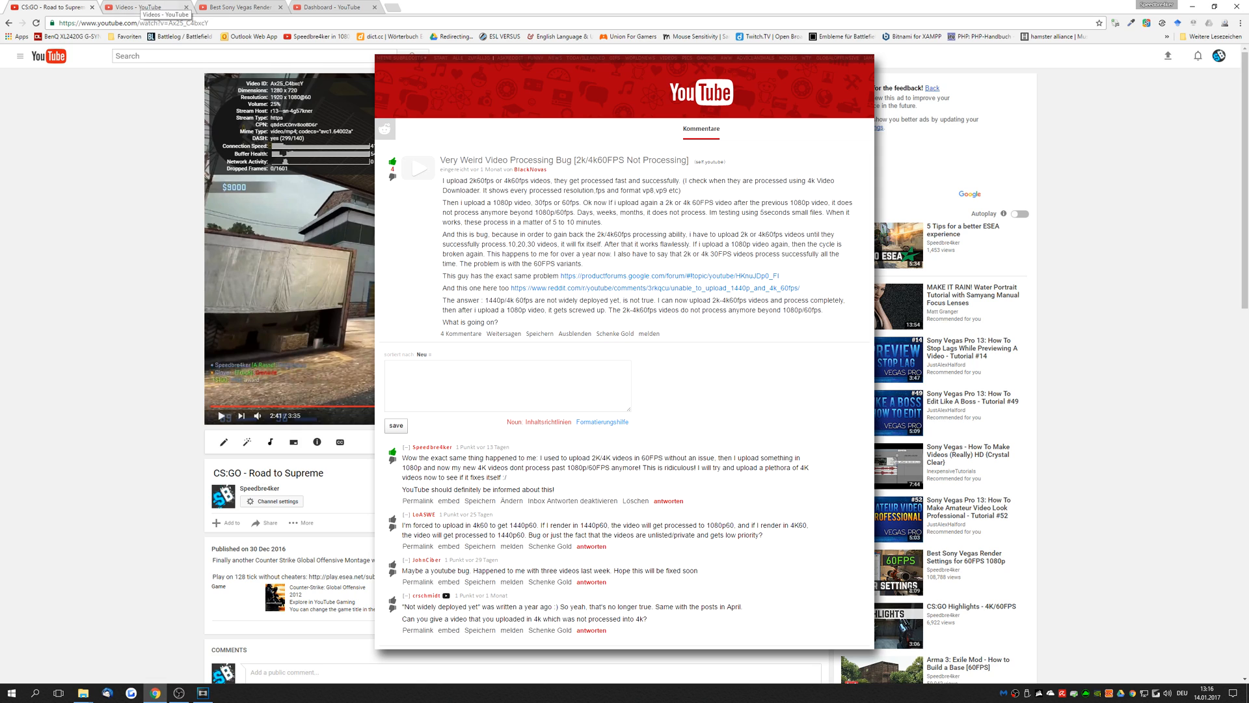
left_click(147, 8)
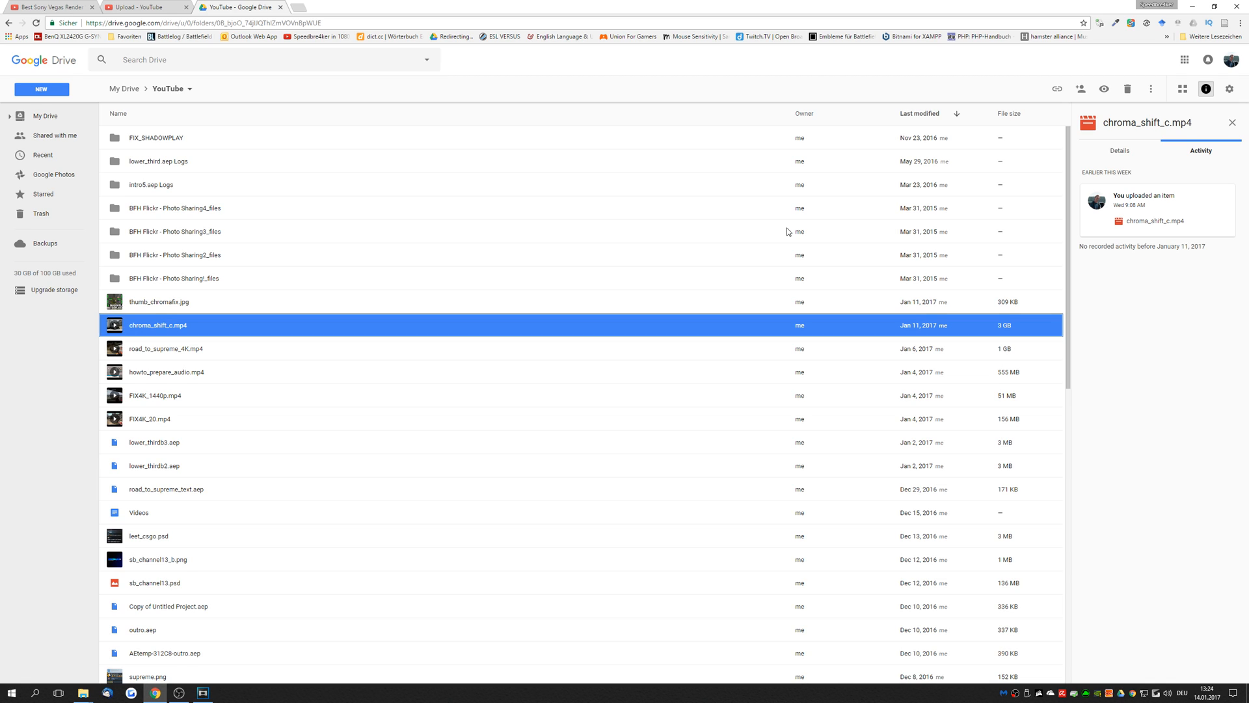
mouse_move(173, 313)
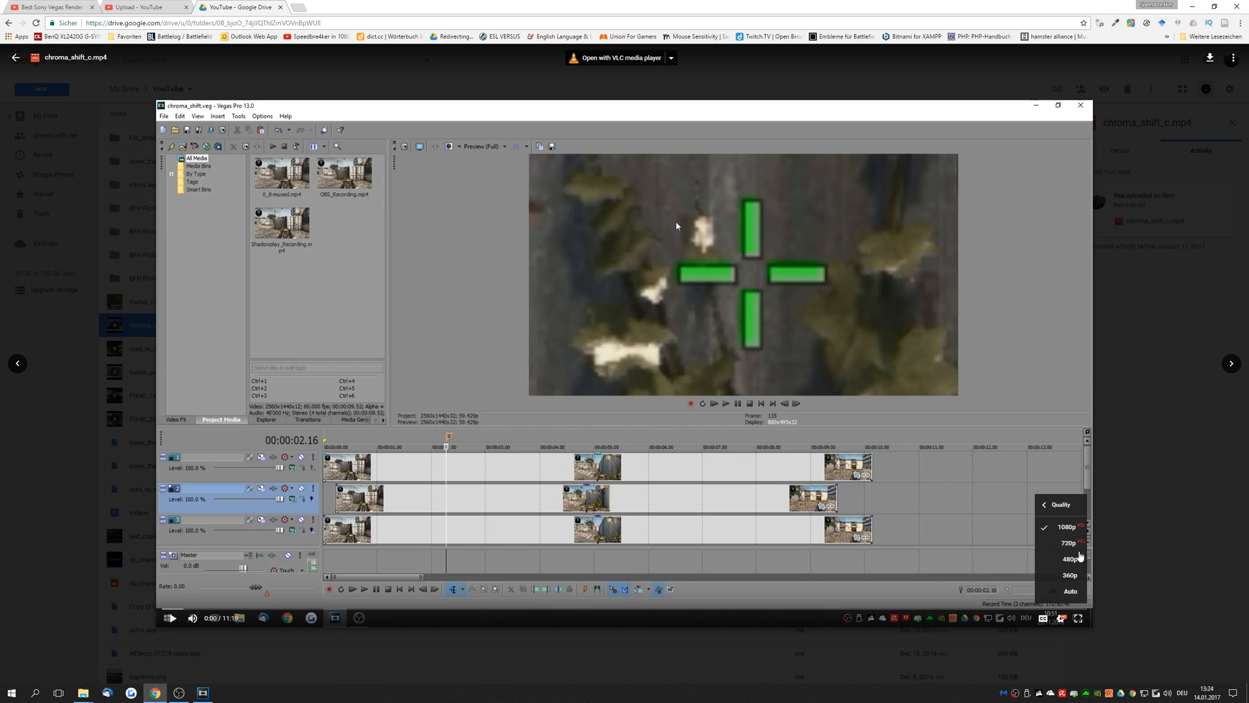
mouse_move(1062, 517)
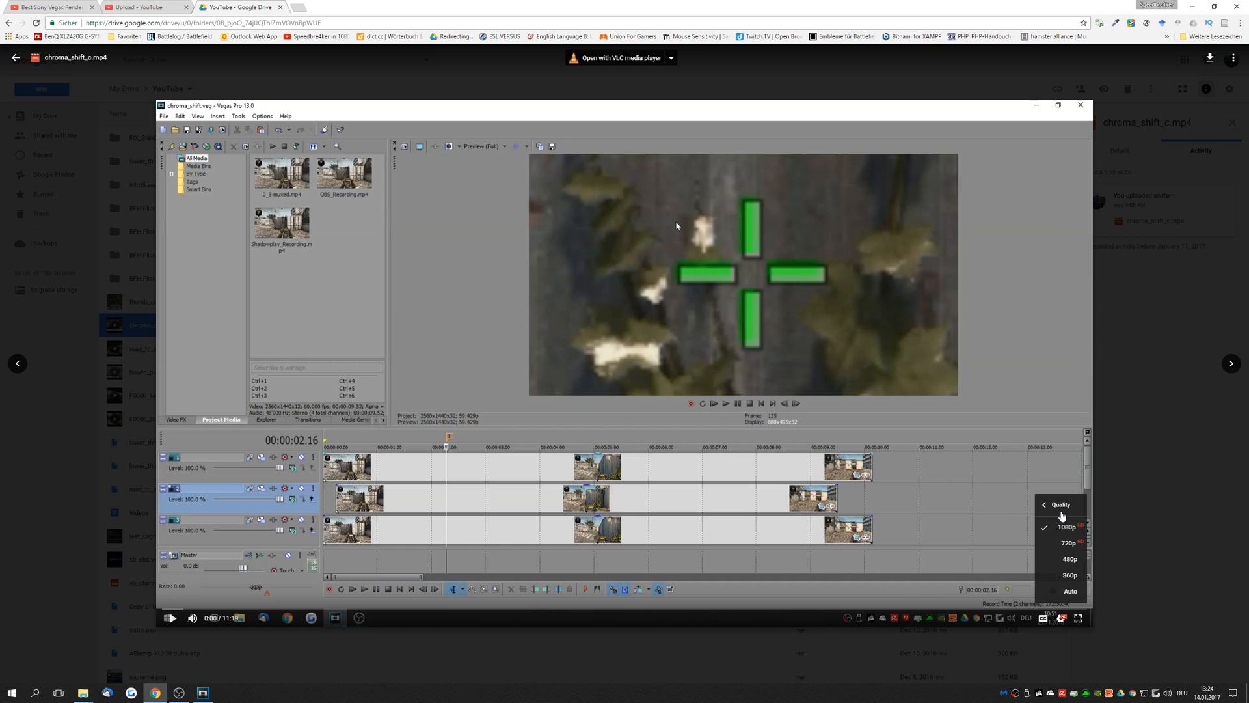
mouse_move(1071, 539)
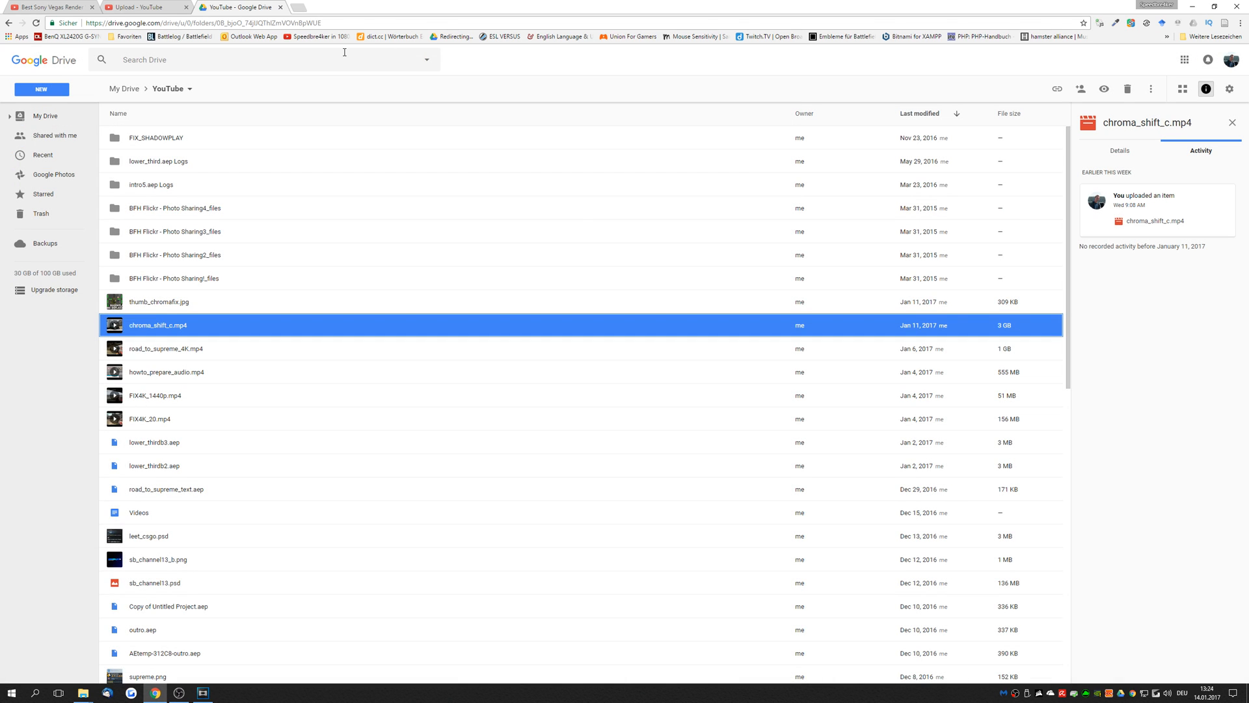
Switch to YouTube and open the CS:GO - Road to Supreme (4K/60FPS) re-upload
left_click(147, 8)
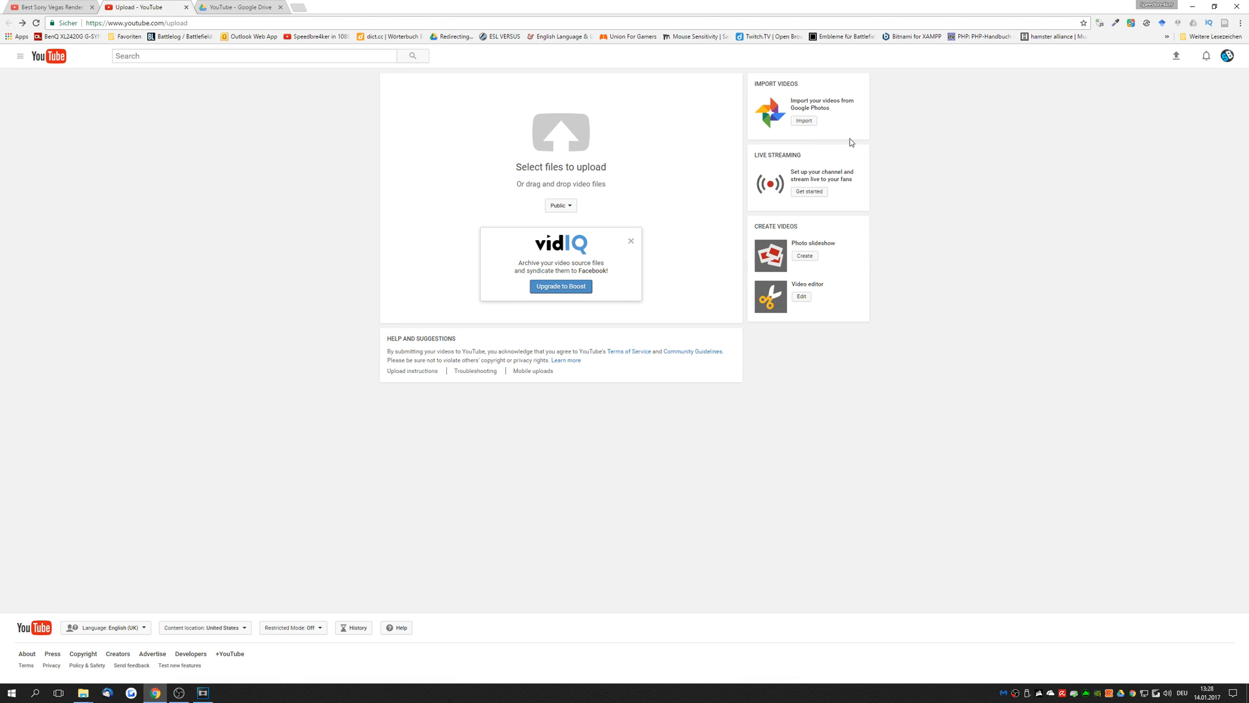
left_click(803, 120)
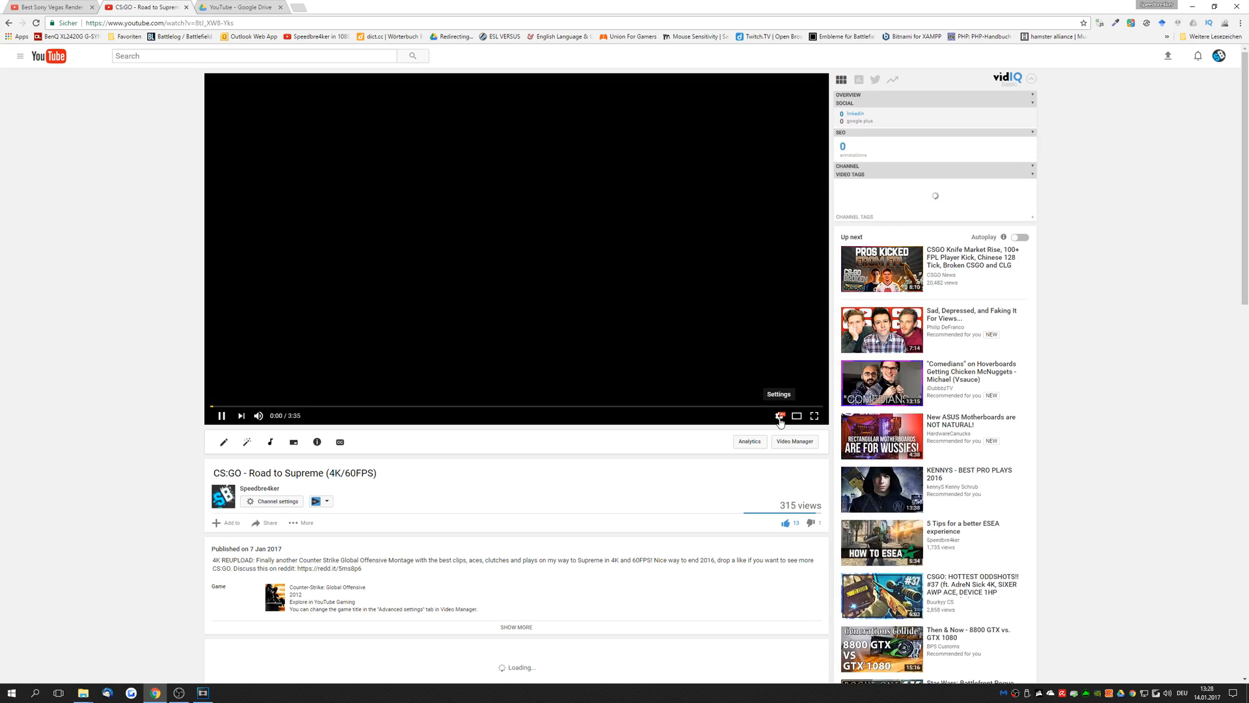
Show the re-upload's Stats for nerds (3840x2160@60, vp9) and its 2160p60 quality option
left_click(779, 415)
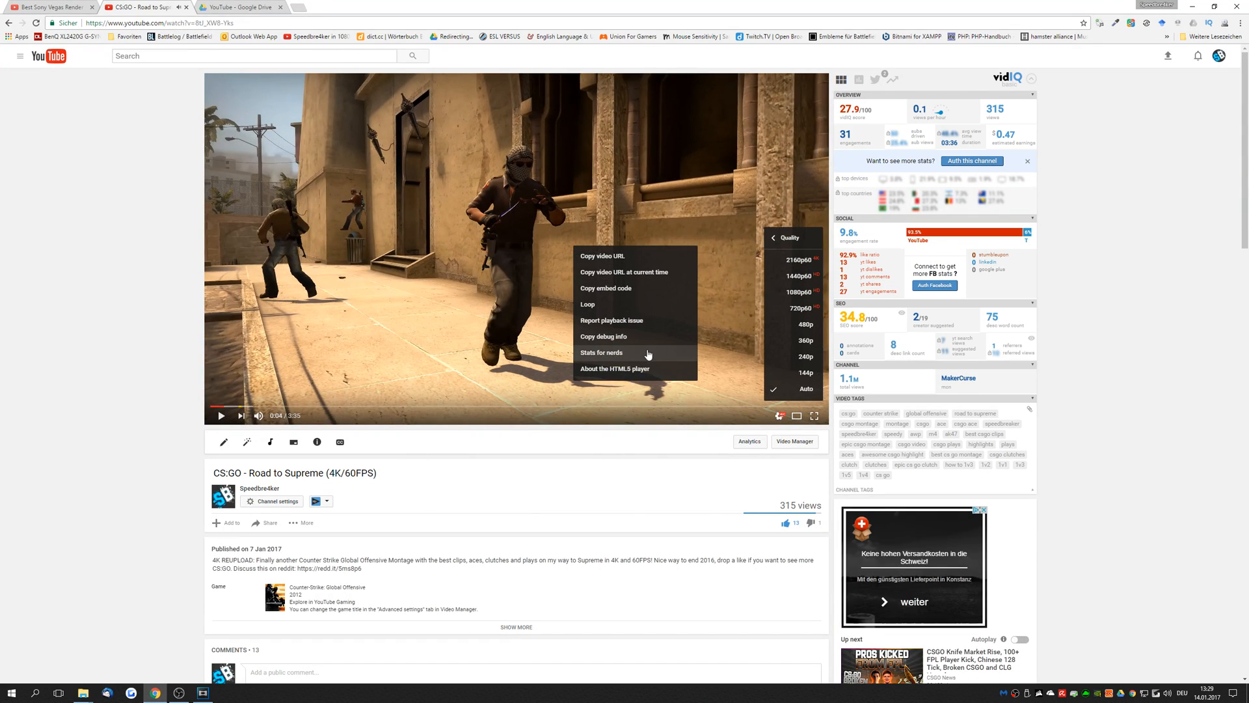
left_click(601, 353)
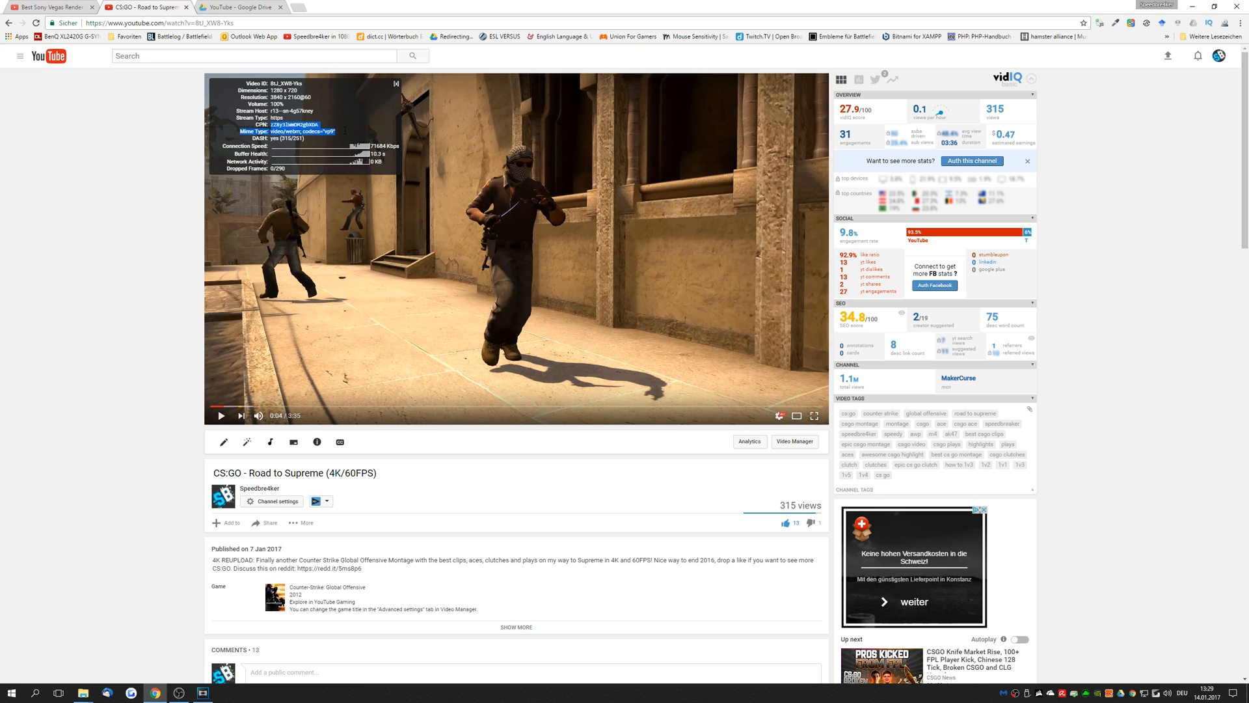
left_click(395, 84)
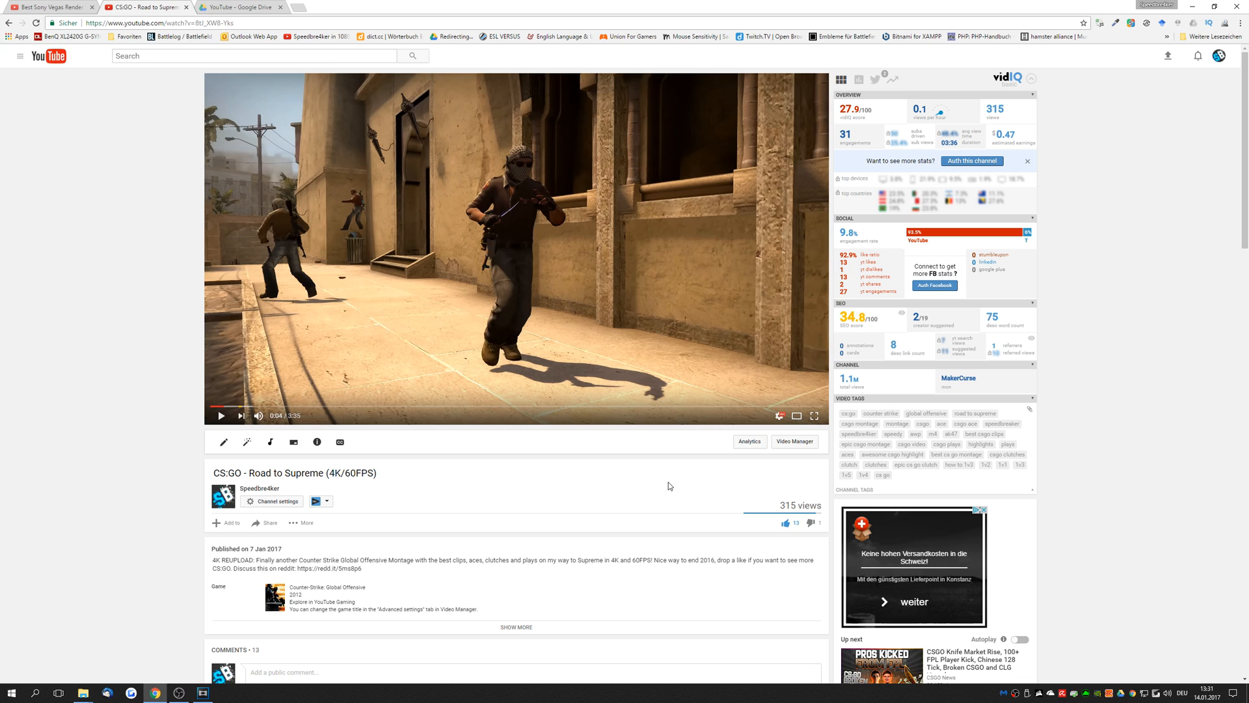
mouse_move(729, 498)
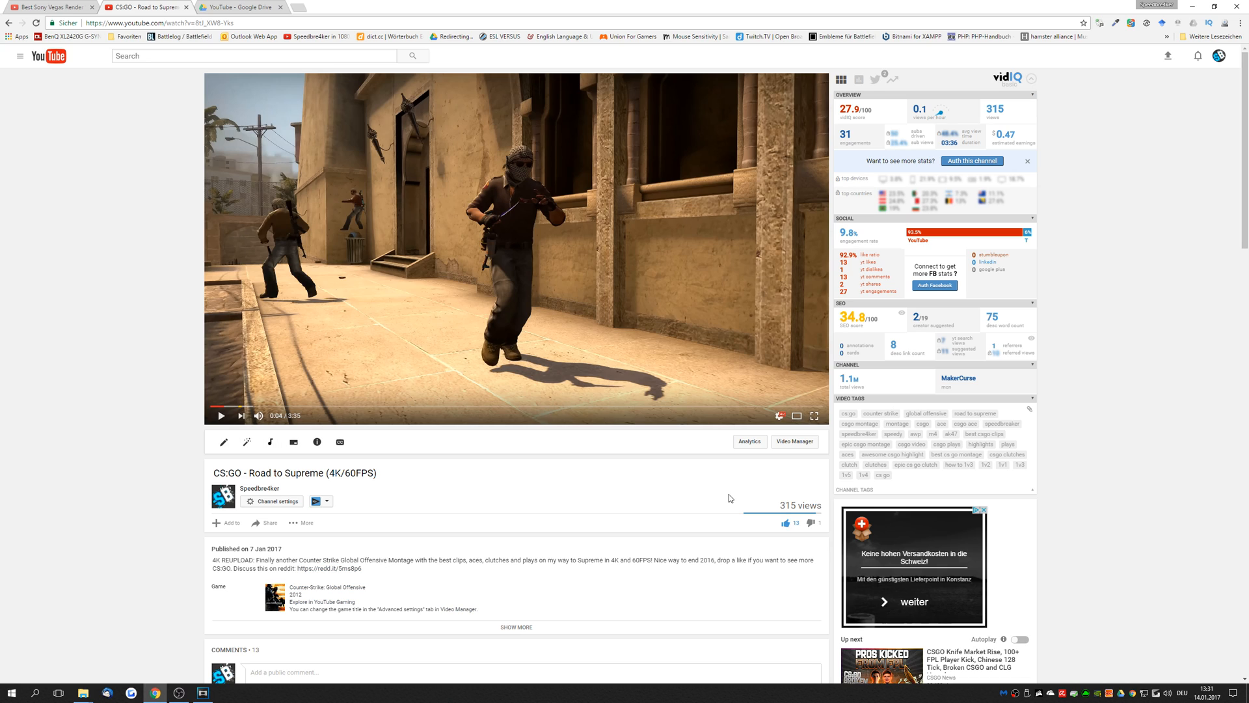
left_click(780, 415)
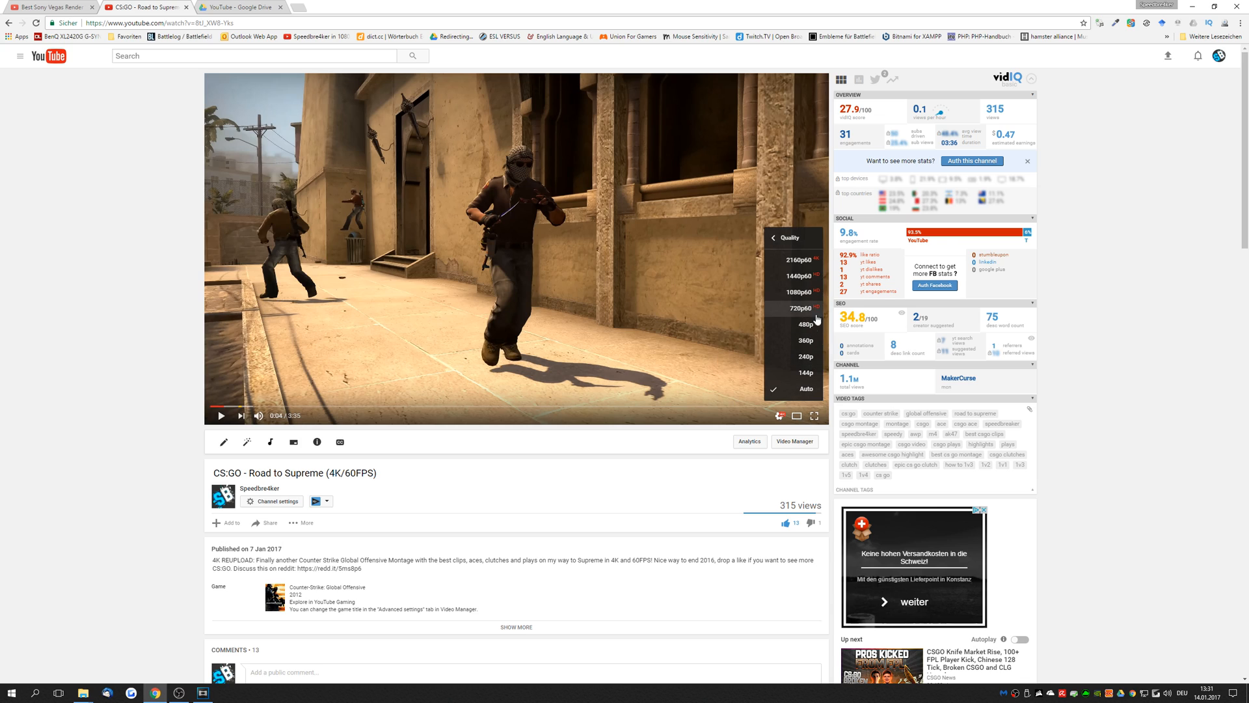
mouse_move(793, 276)
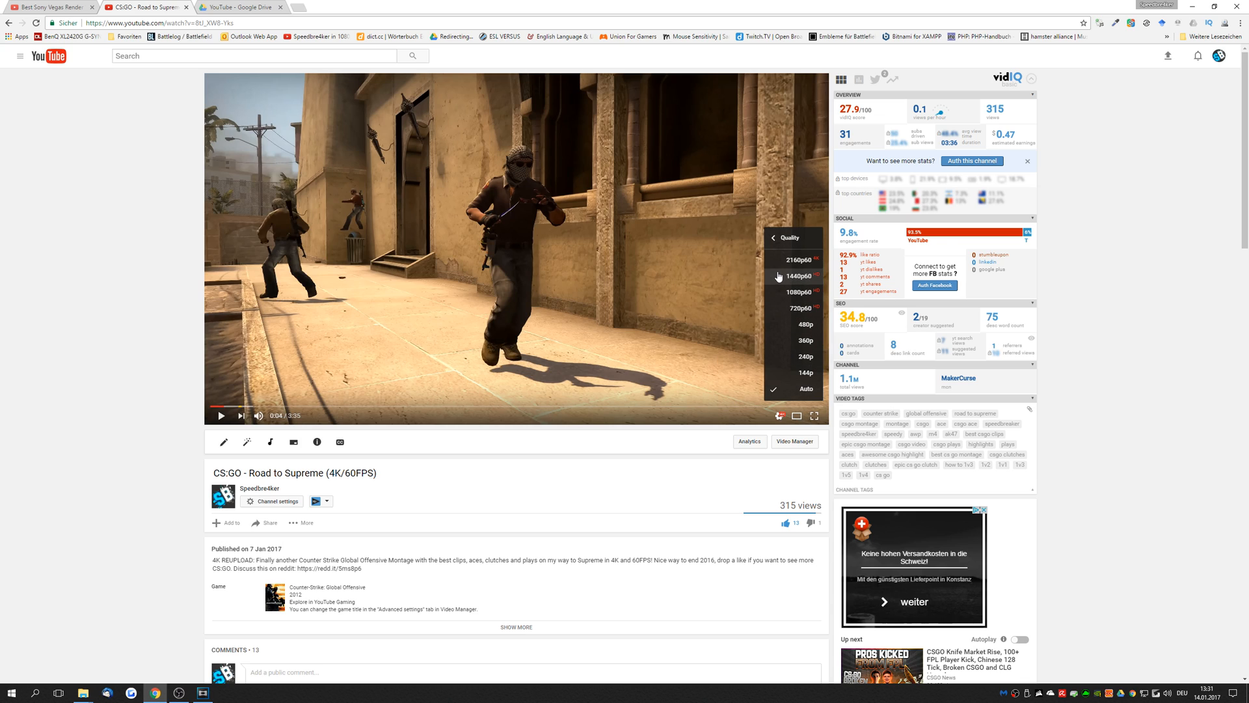
mouse_move(804, 276)
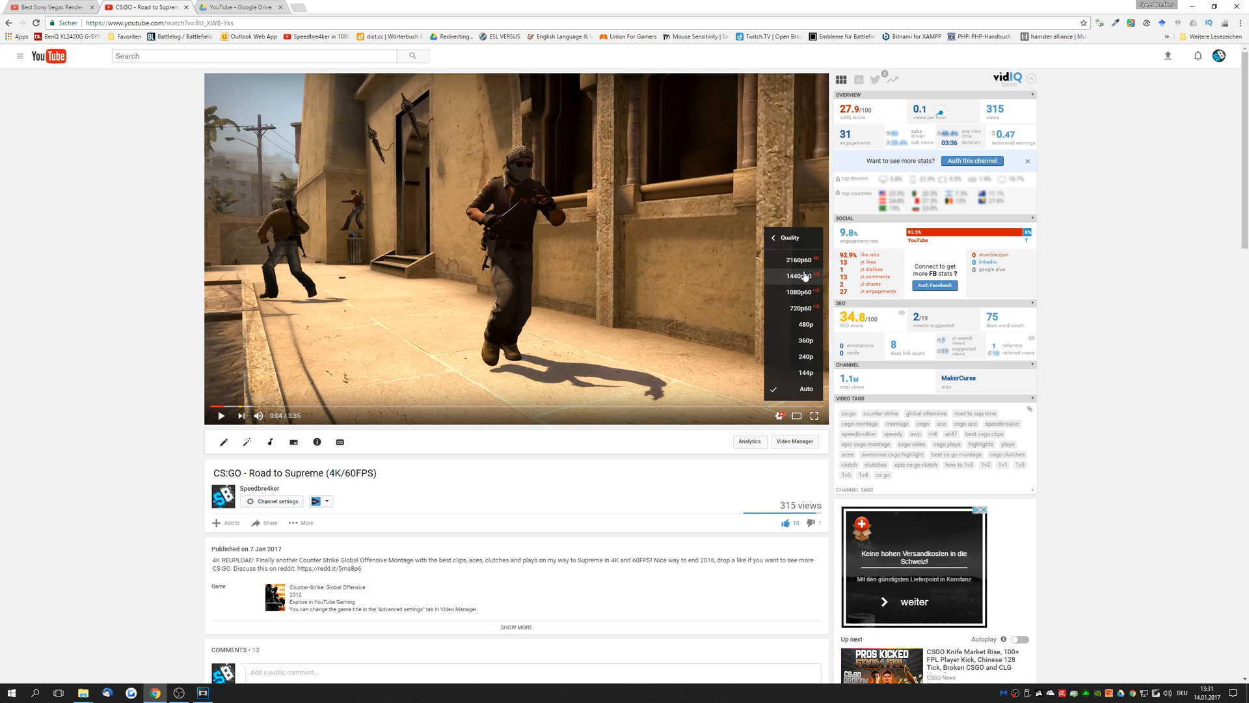